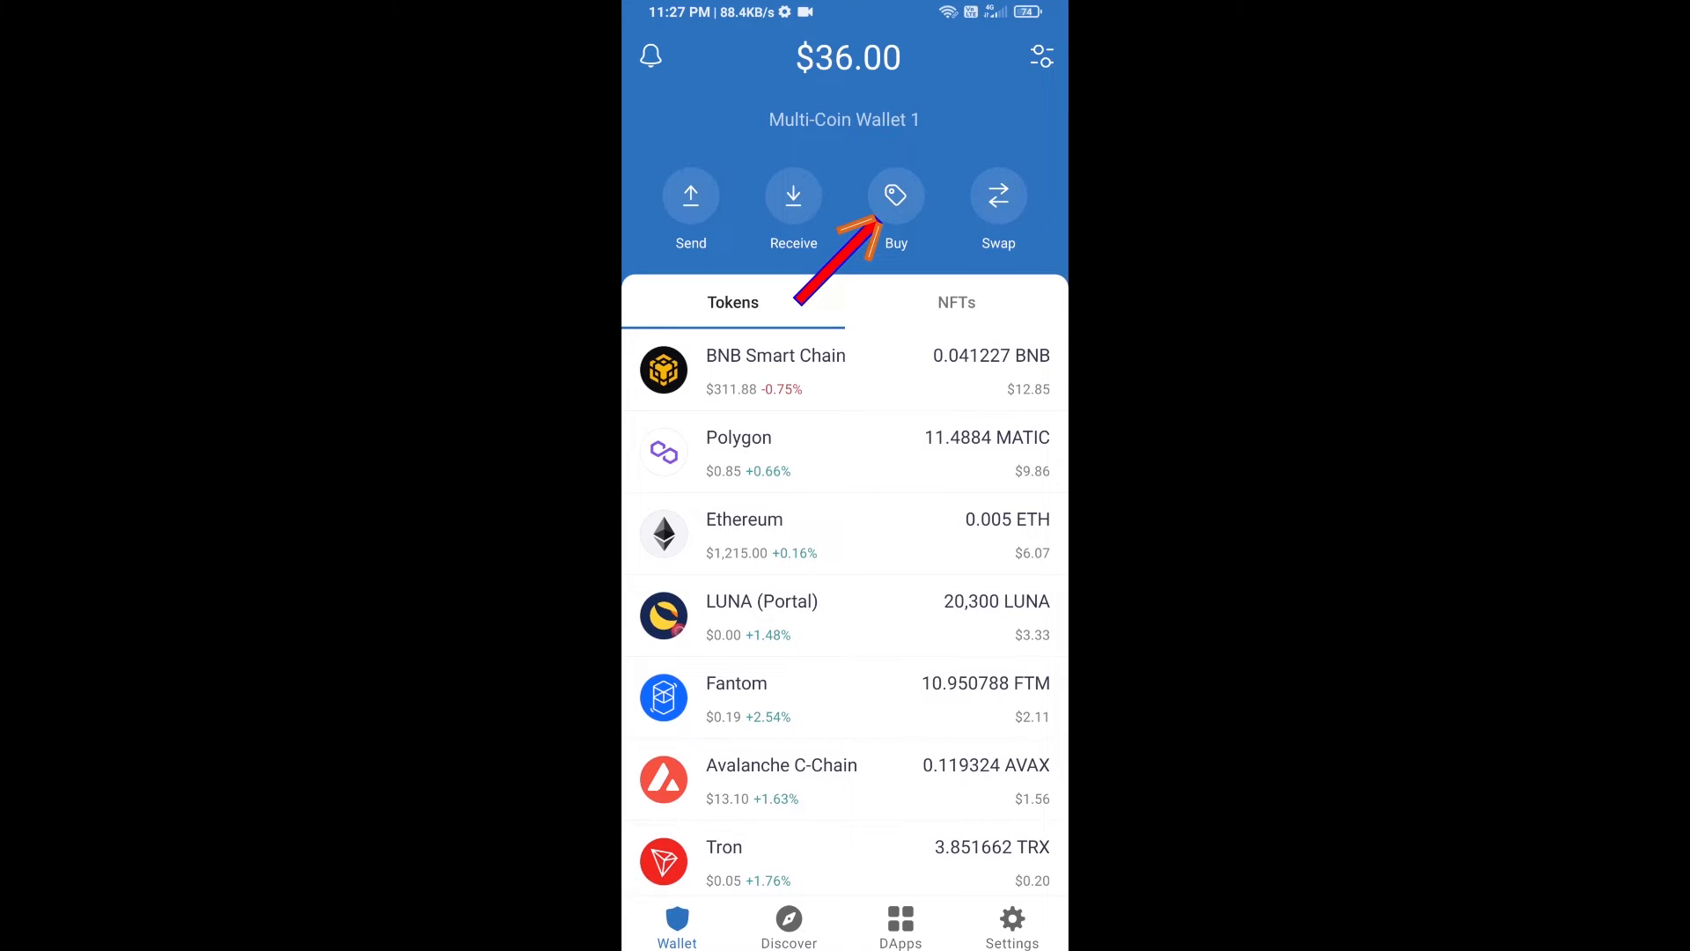
# - Search for BNB Smart Chain in the buy flow, then back out of it
pyautogui.click(894, 196)
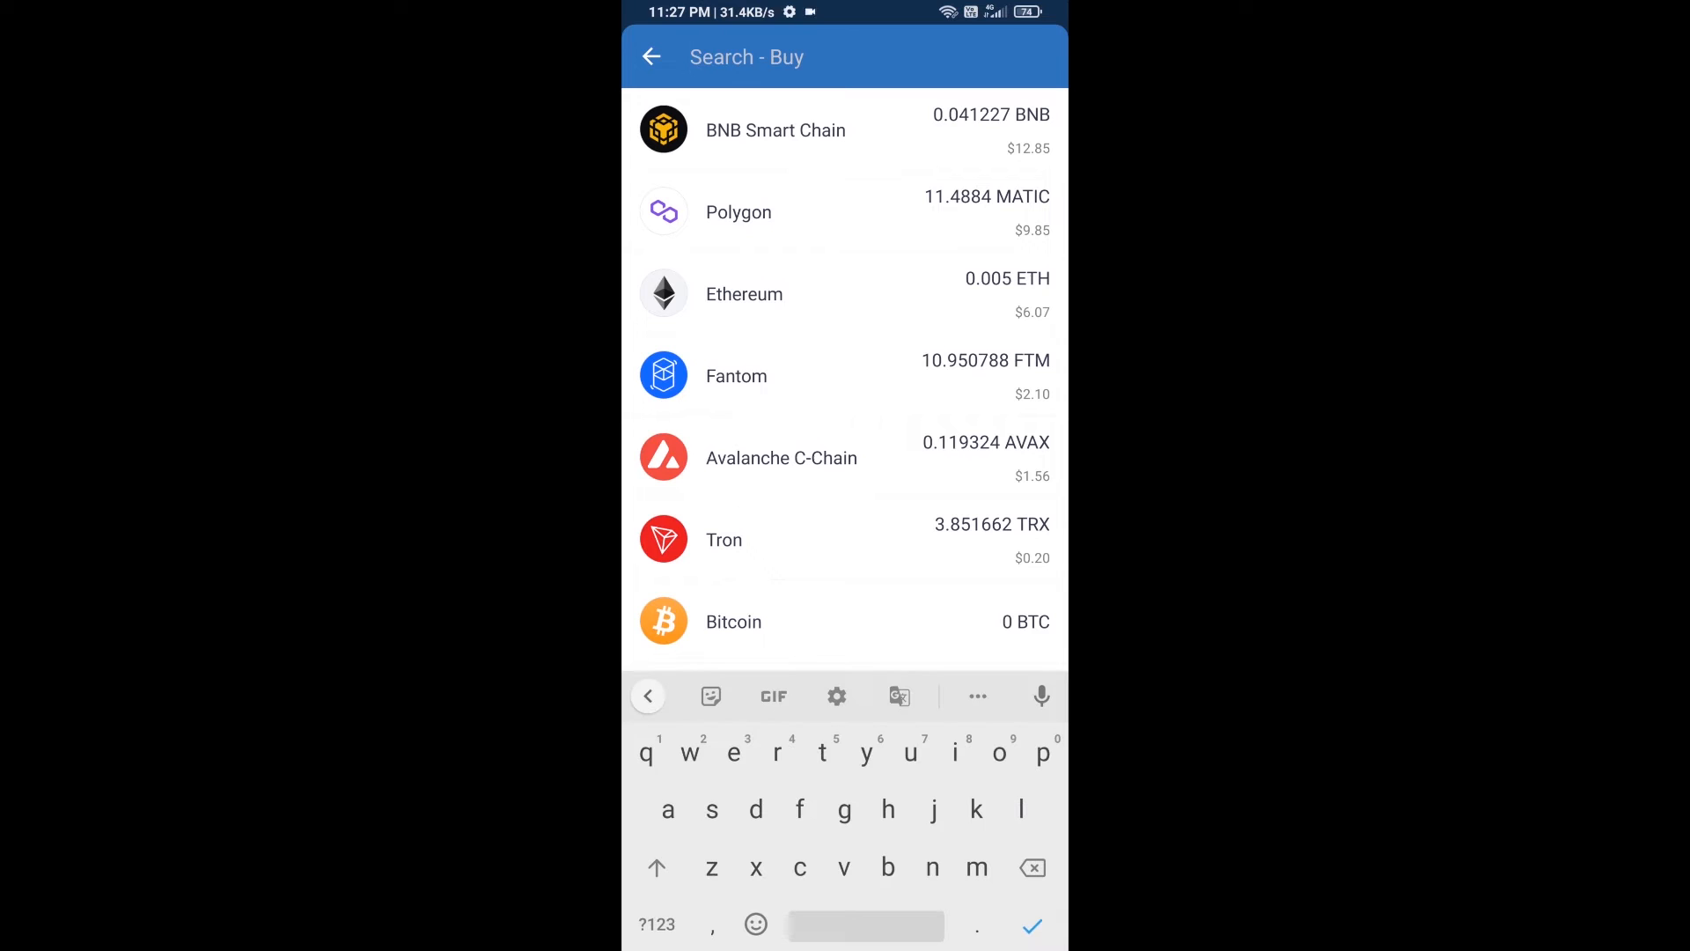
pyautogui.write('bnb')
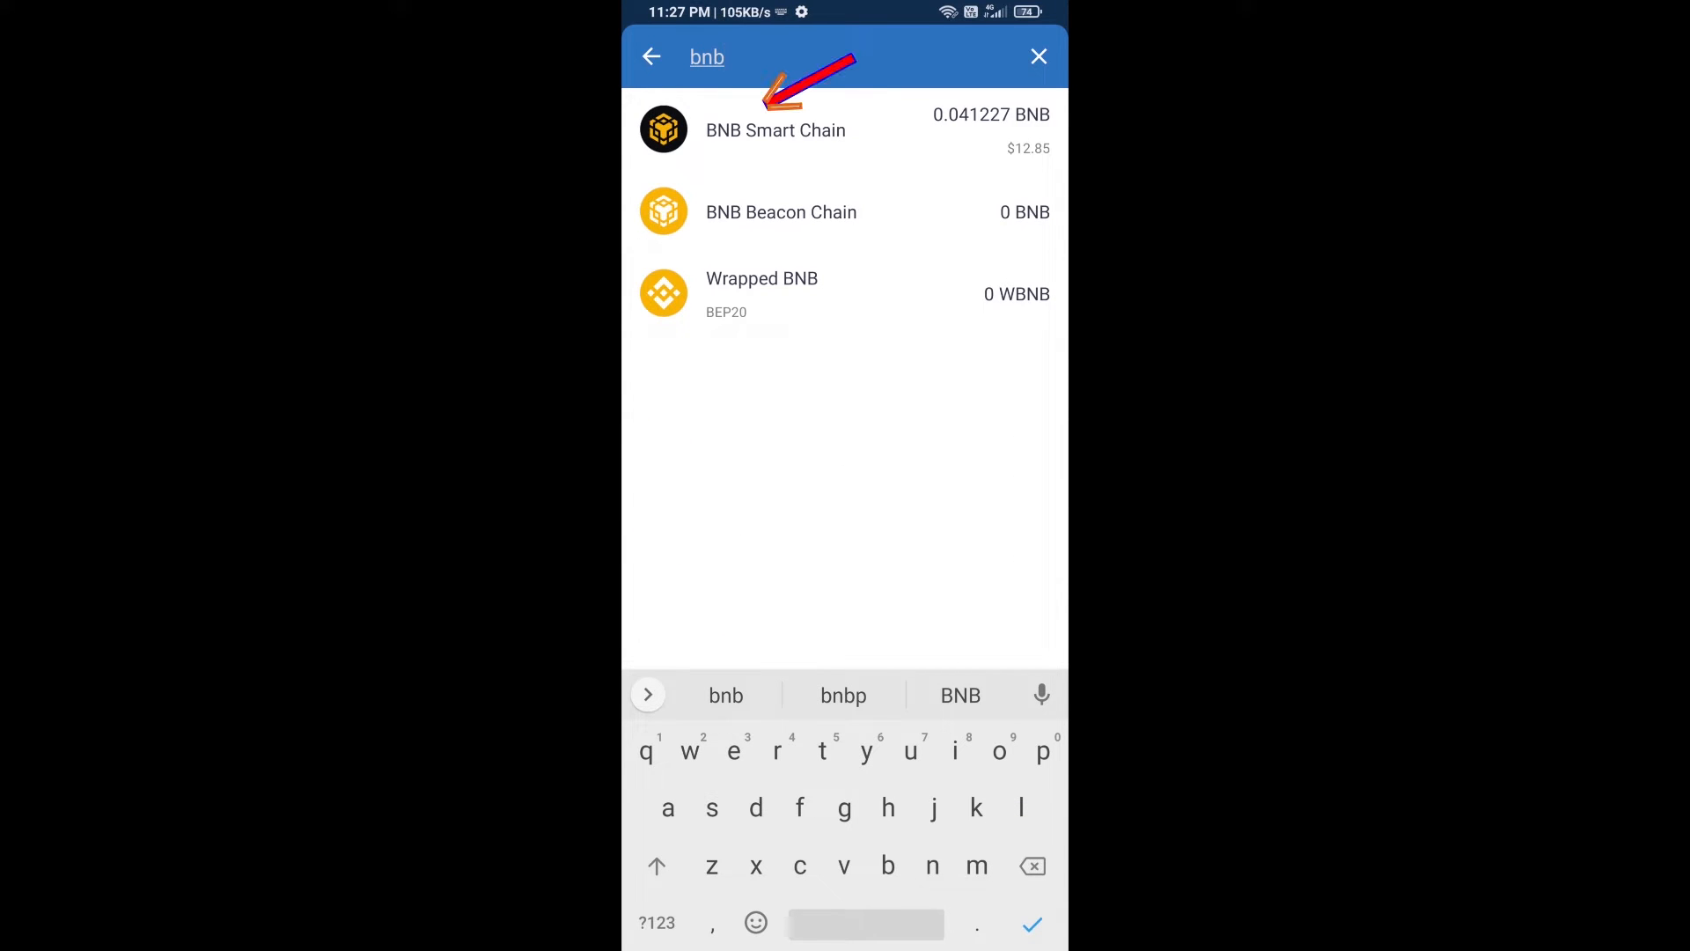
pyautogui.click(774, 129)
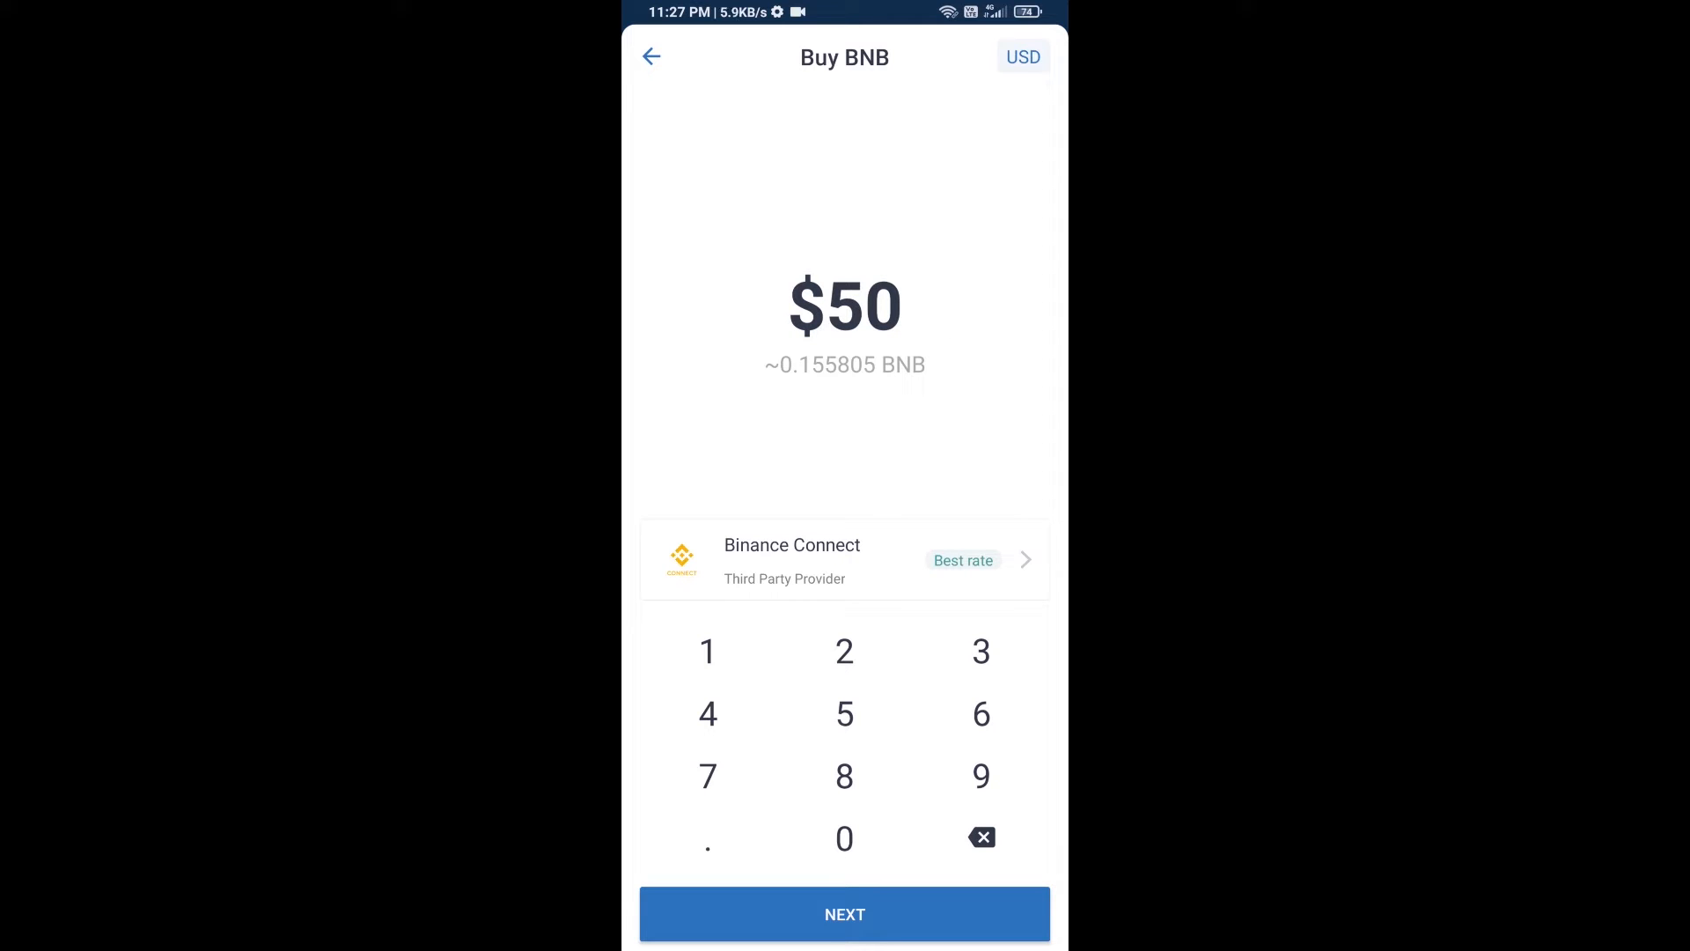
pyautogui.click(650, 56)
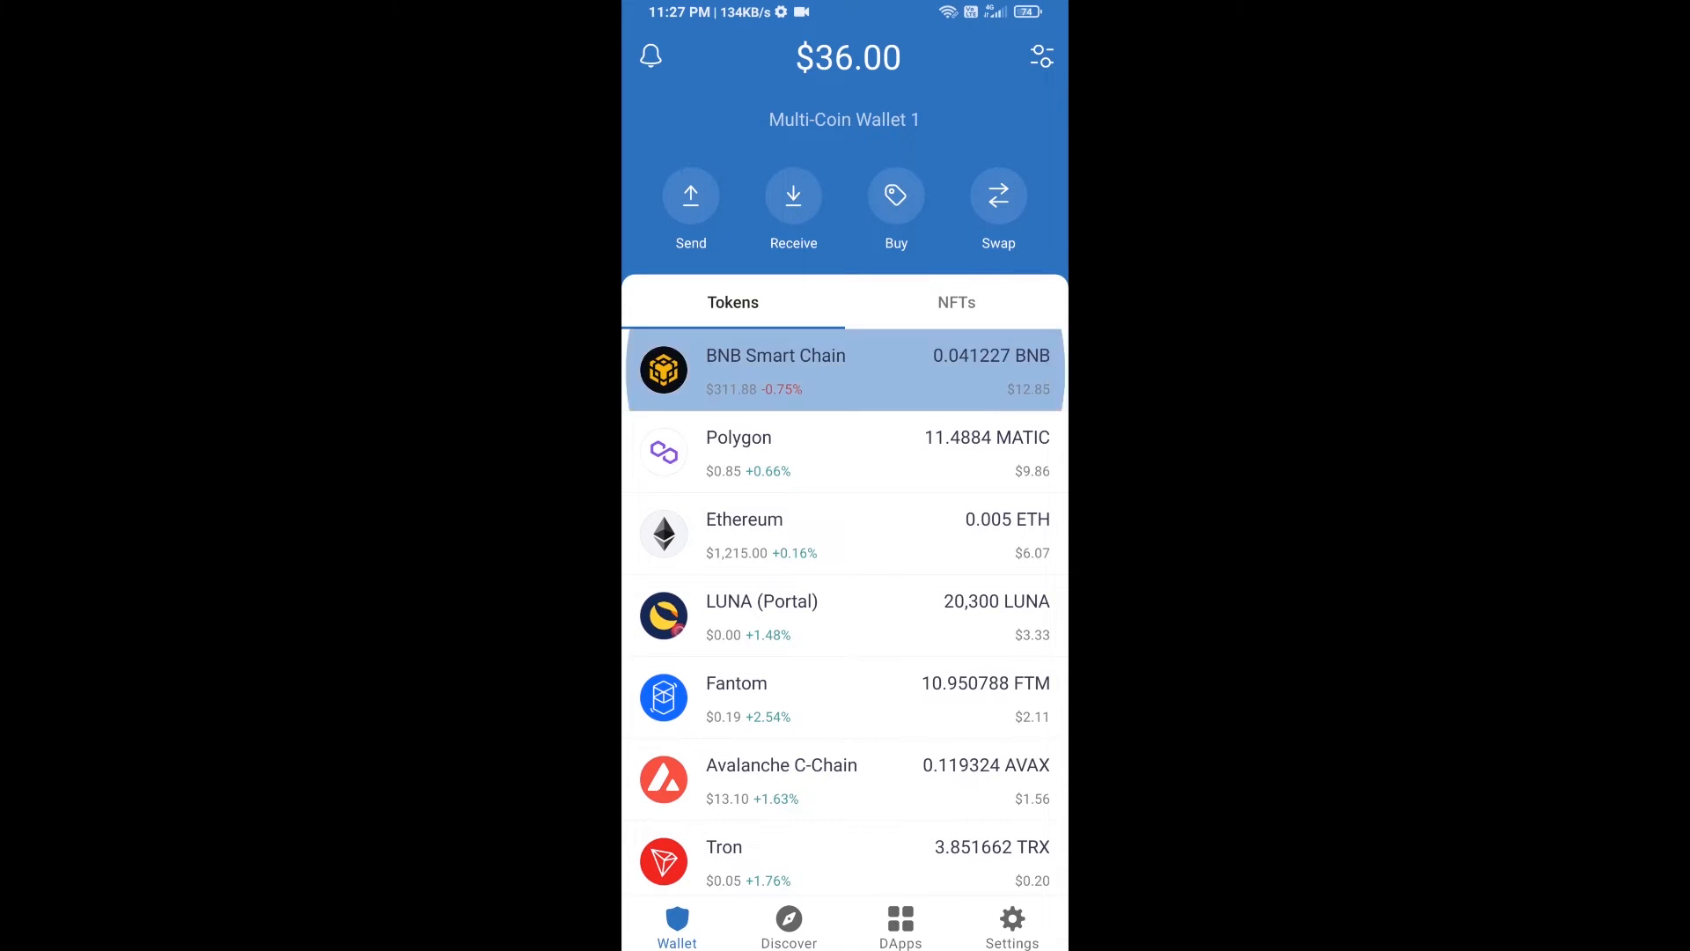
# - View the BNB Smart Chain receive address, then return to the wallet home
pyautogui.click(844, 369)
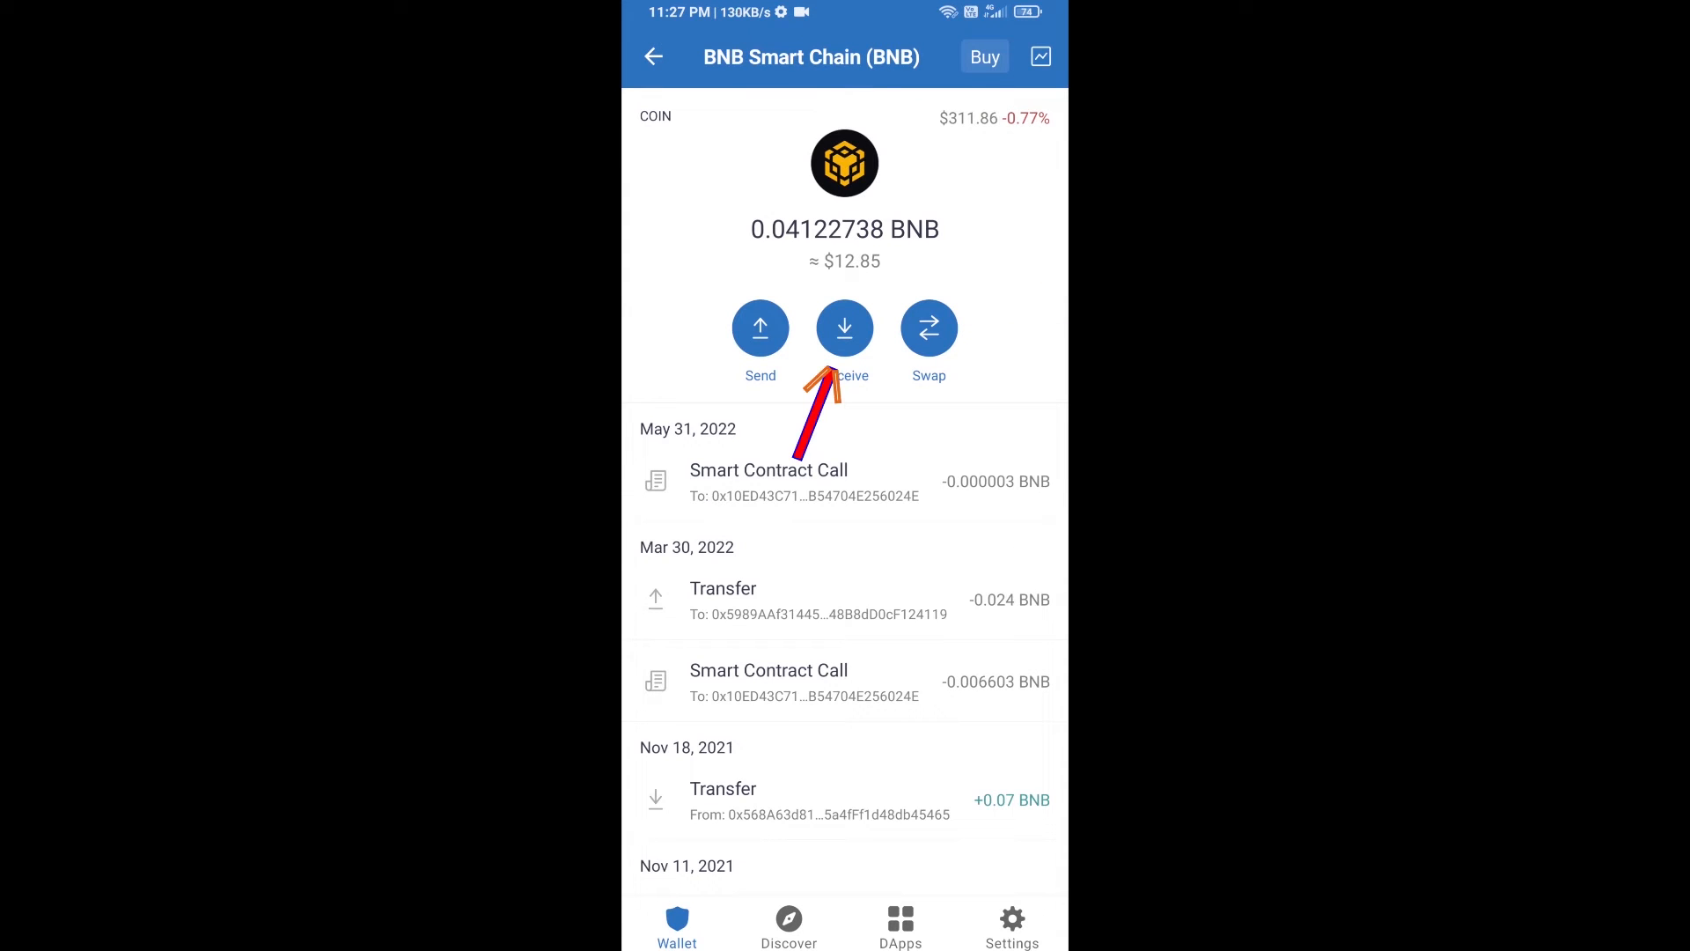
pyautogui.click(844, 327)
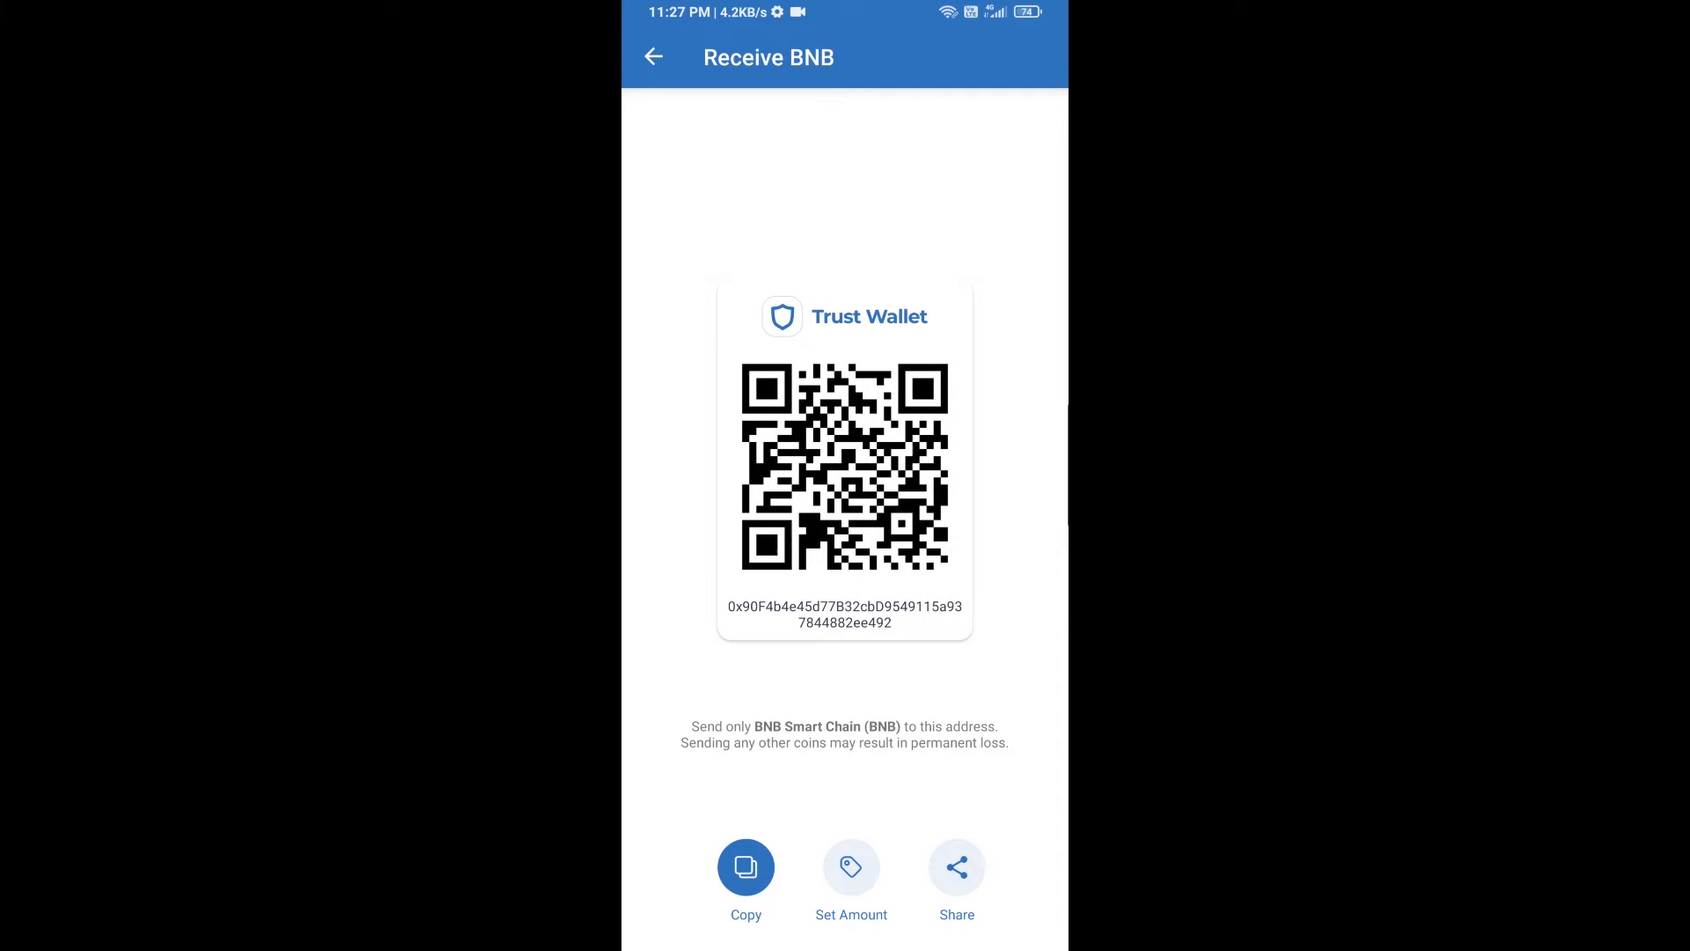
pyautogui.click(653, 58)
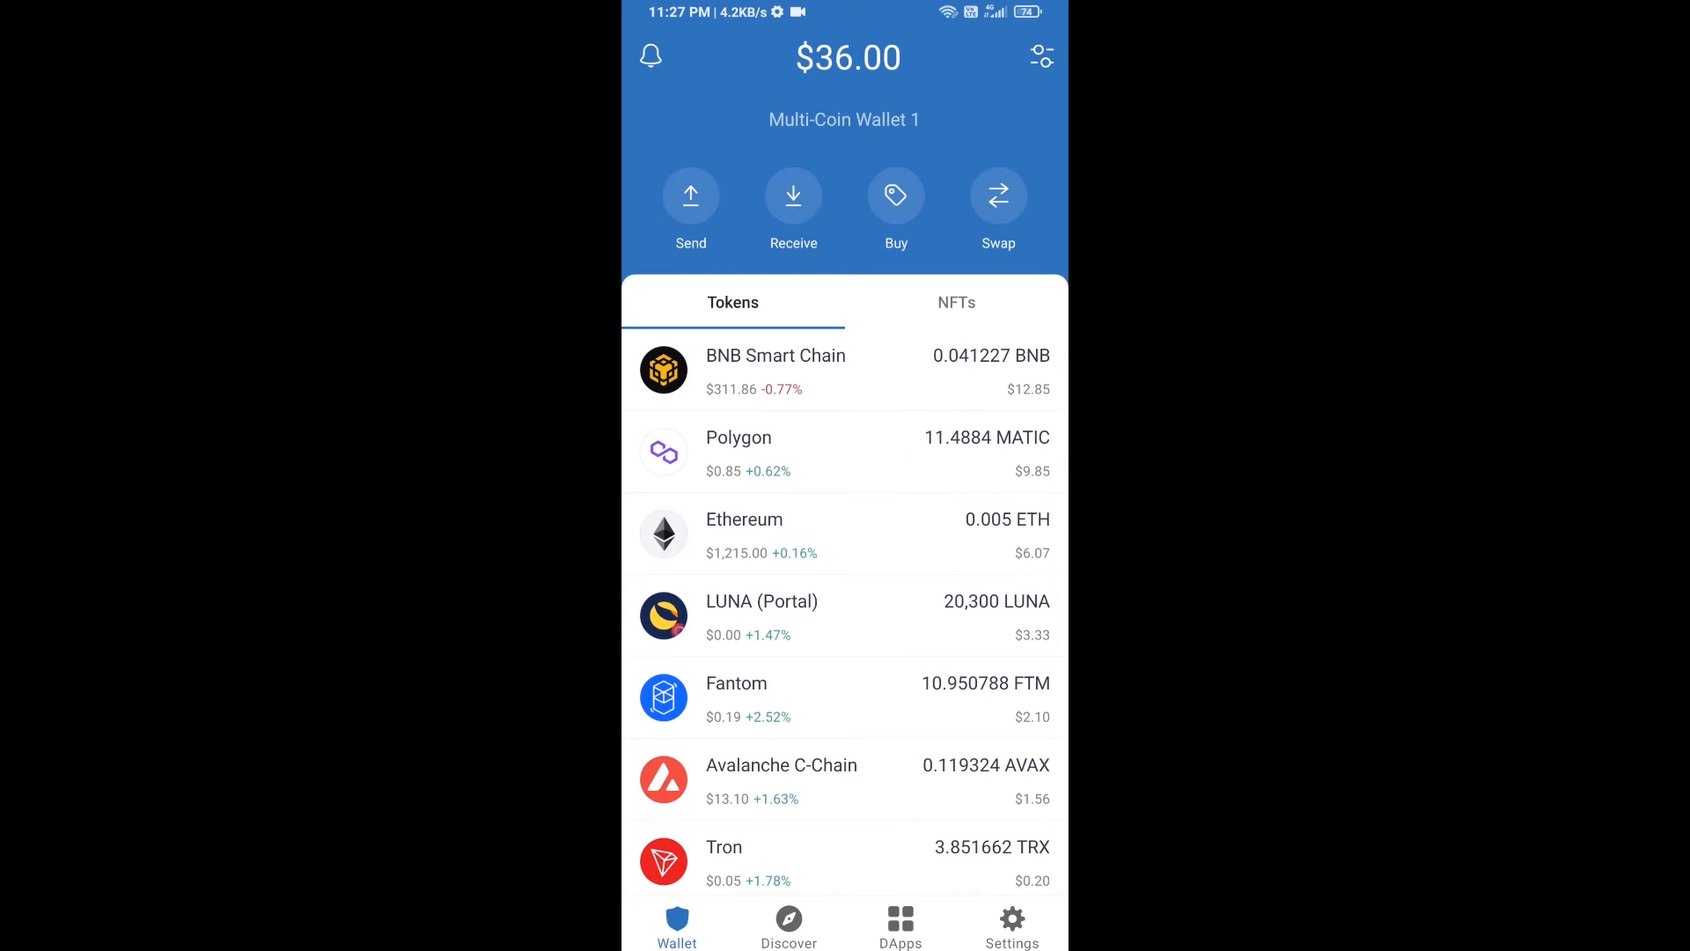
# - Launch PancakeSwap from the Popular section of the DApps browser
pyautogui.click(899, 925)
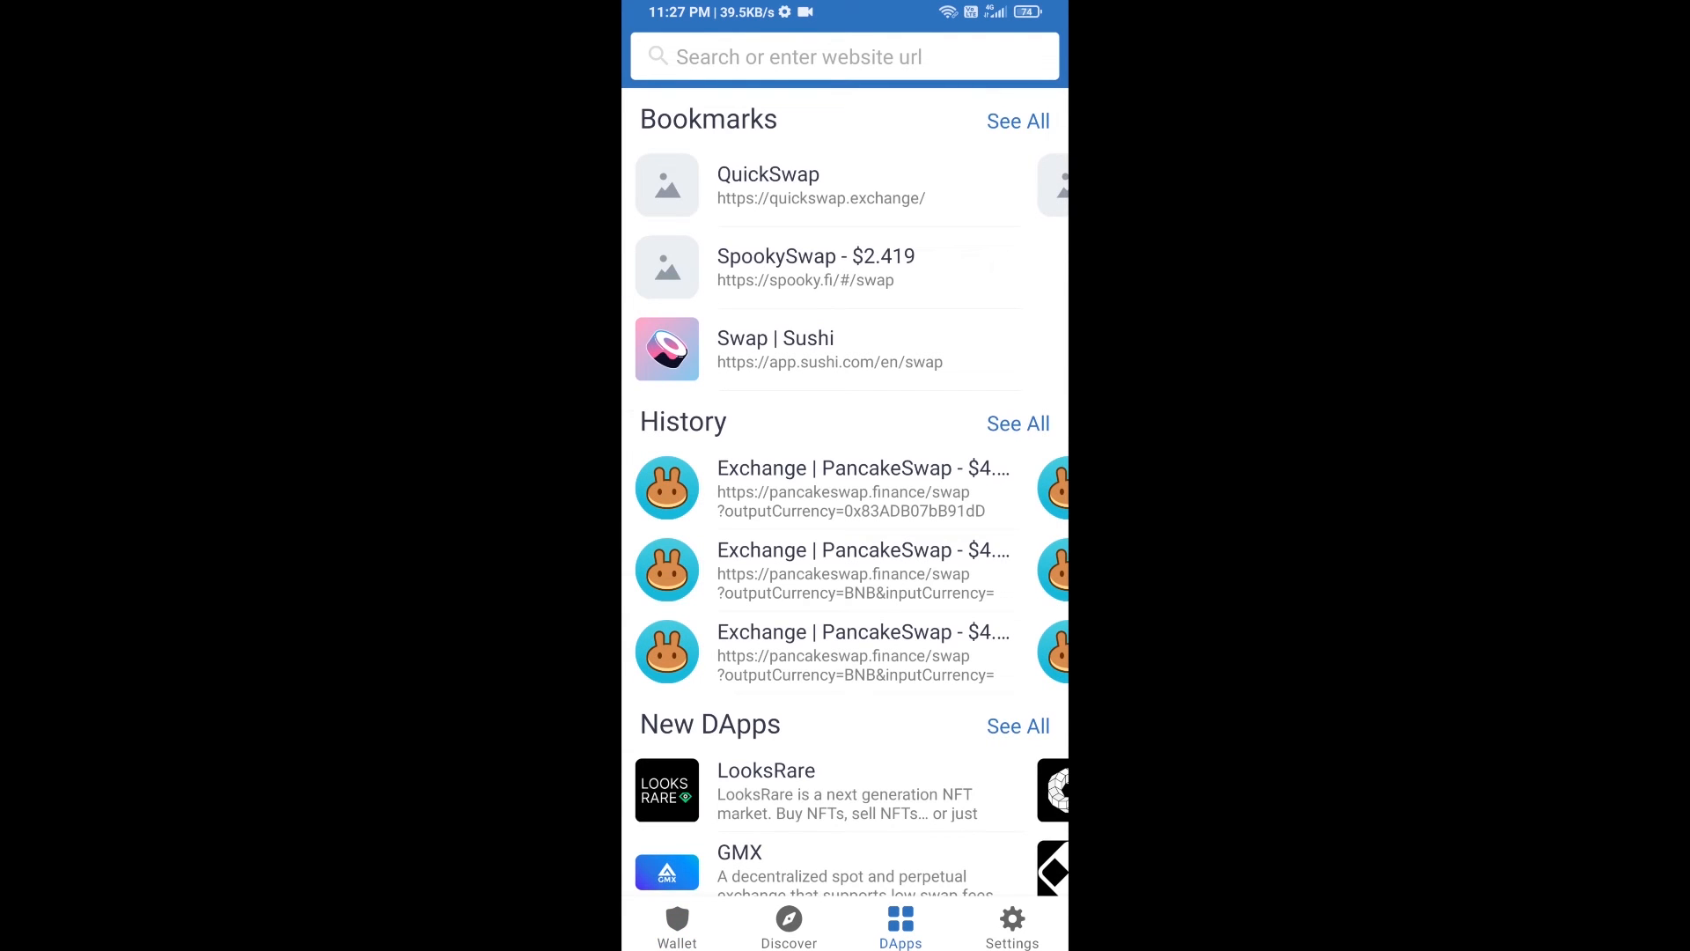
pyautogui.scroll(-3)
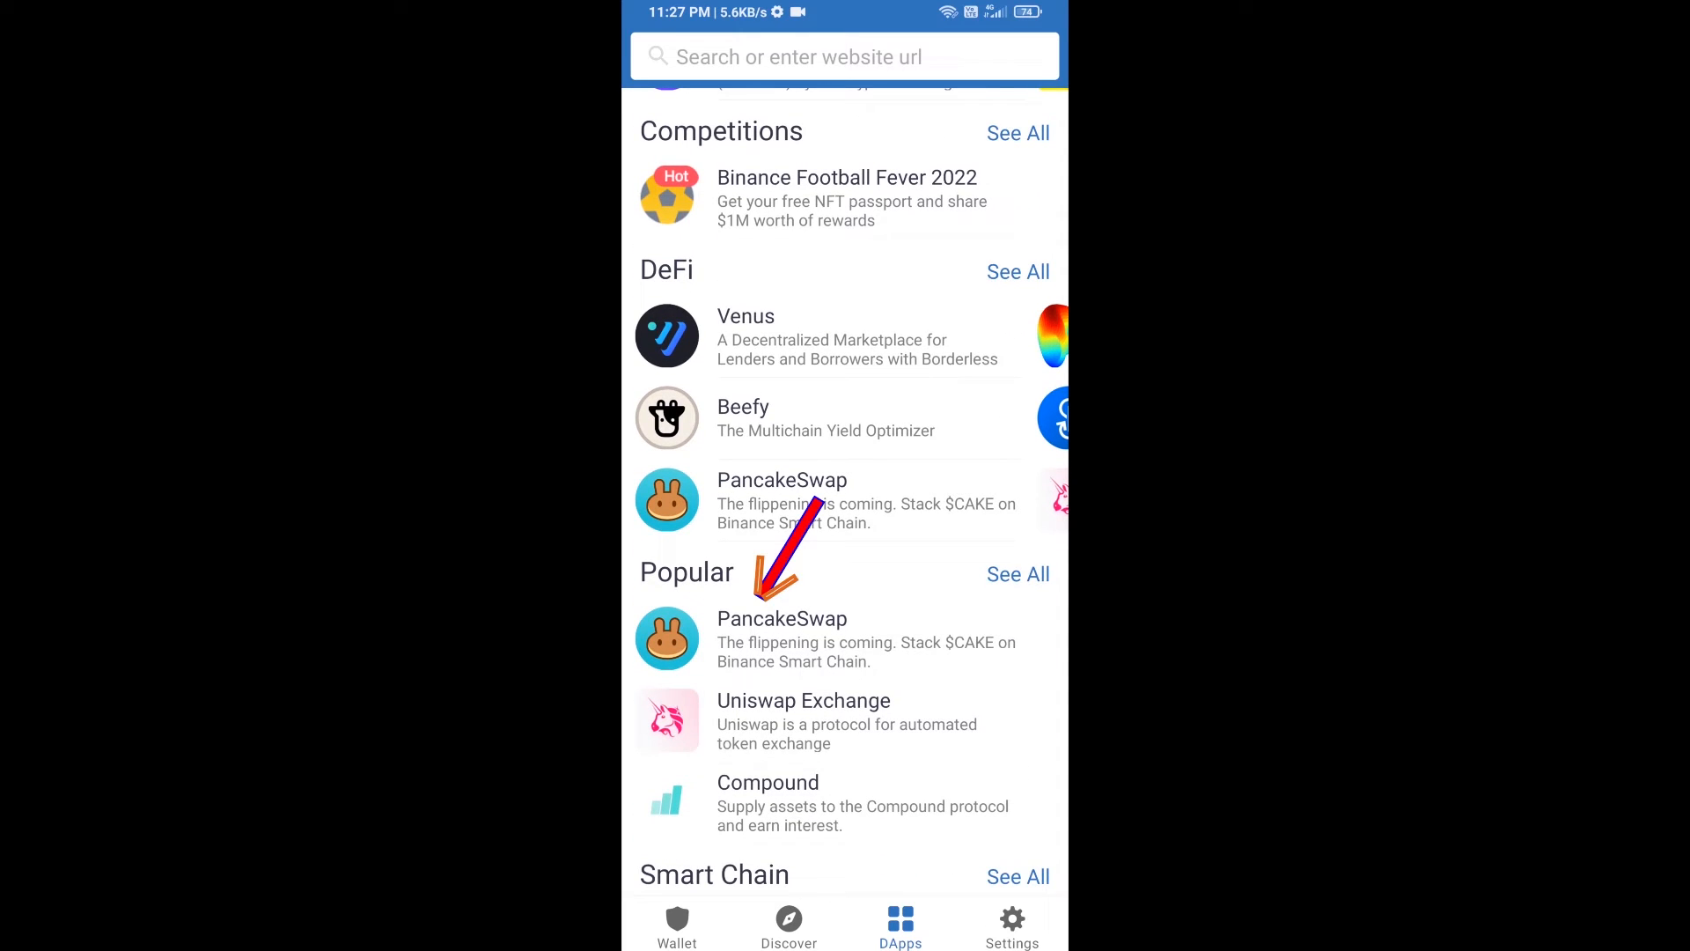
pyautogui.click(782, 639)
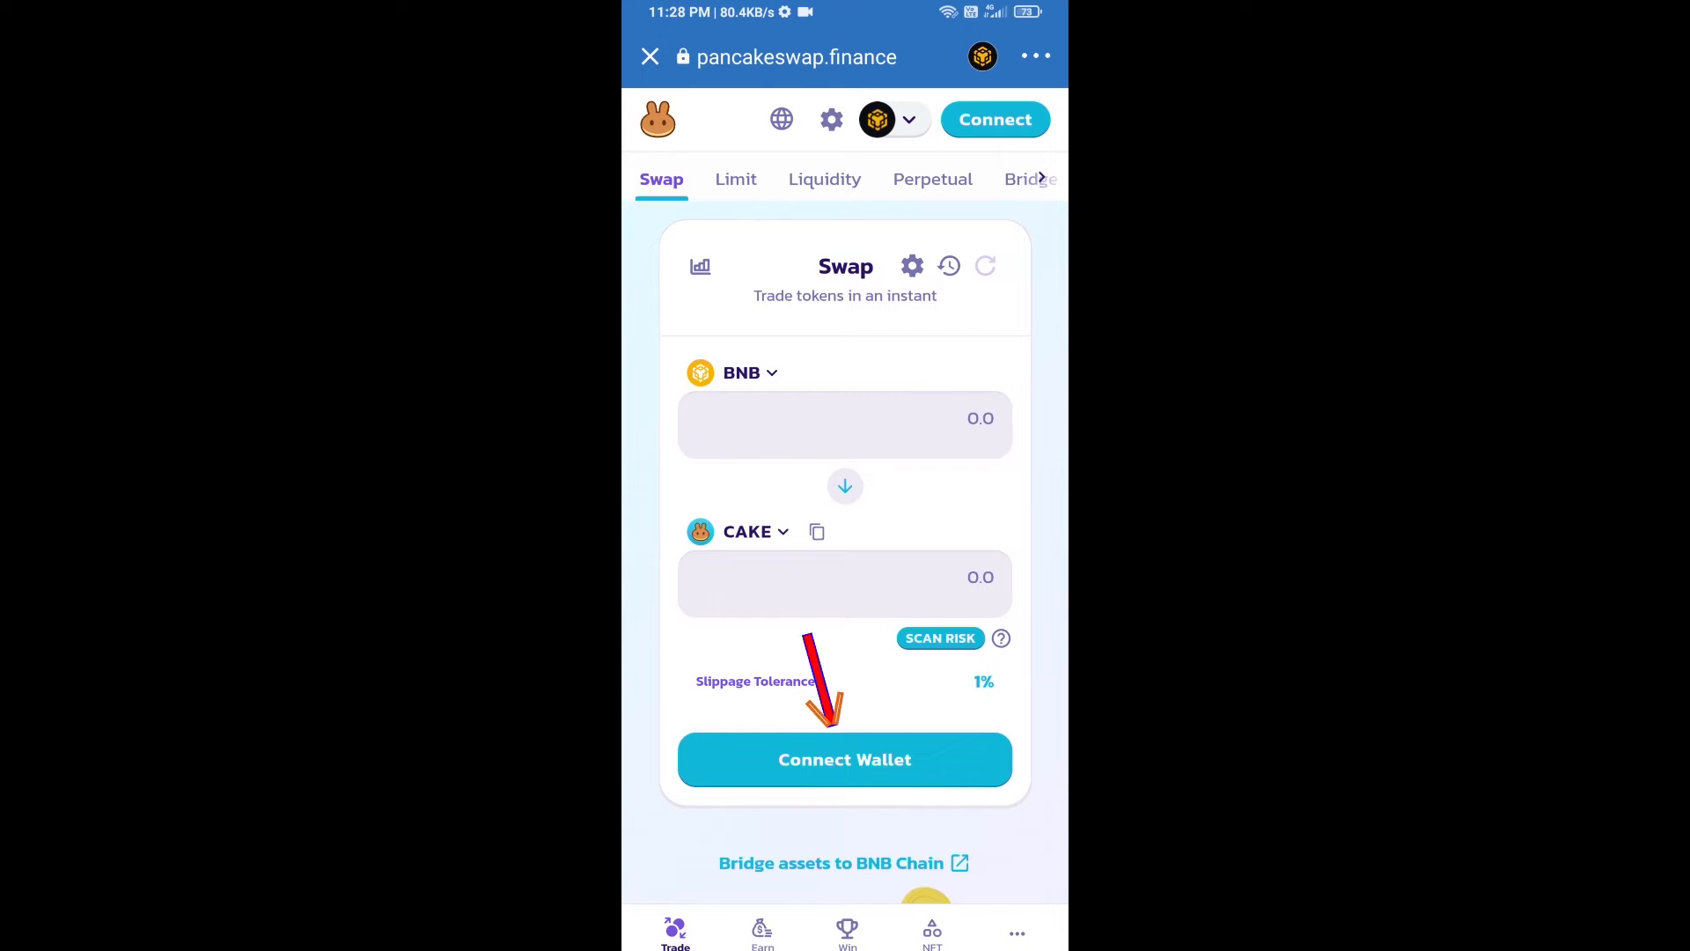
# - Connect Trust Wallet to PancakeSwap and approve the connection
pyautogui.click(845, 758)
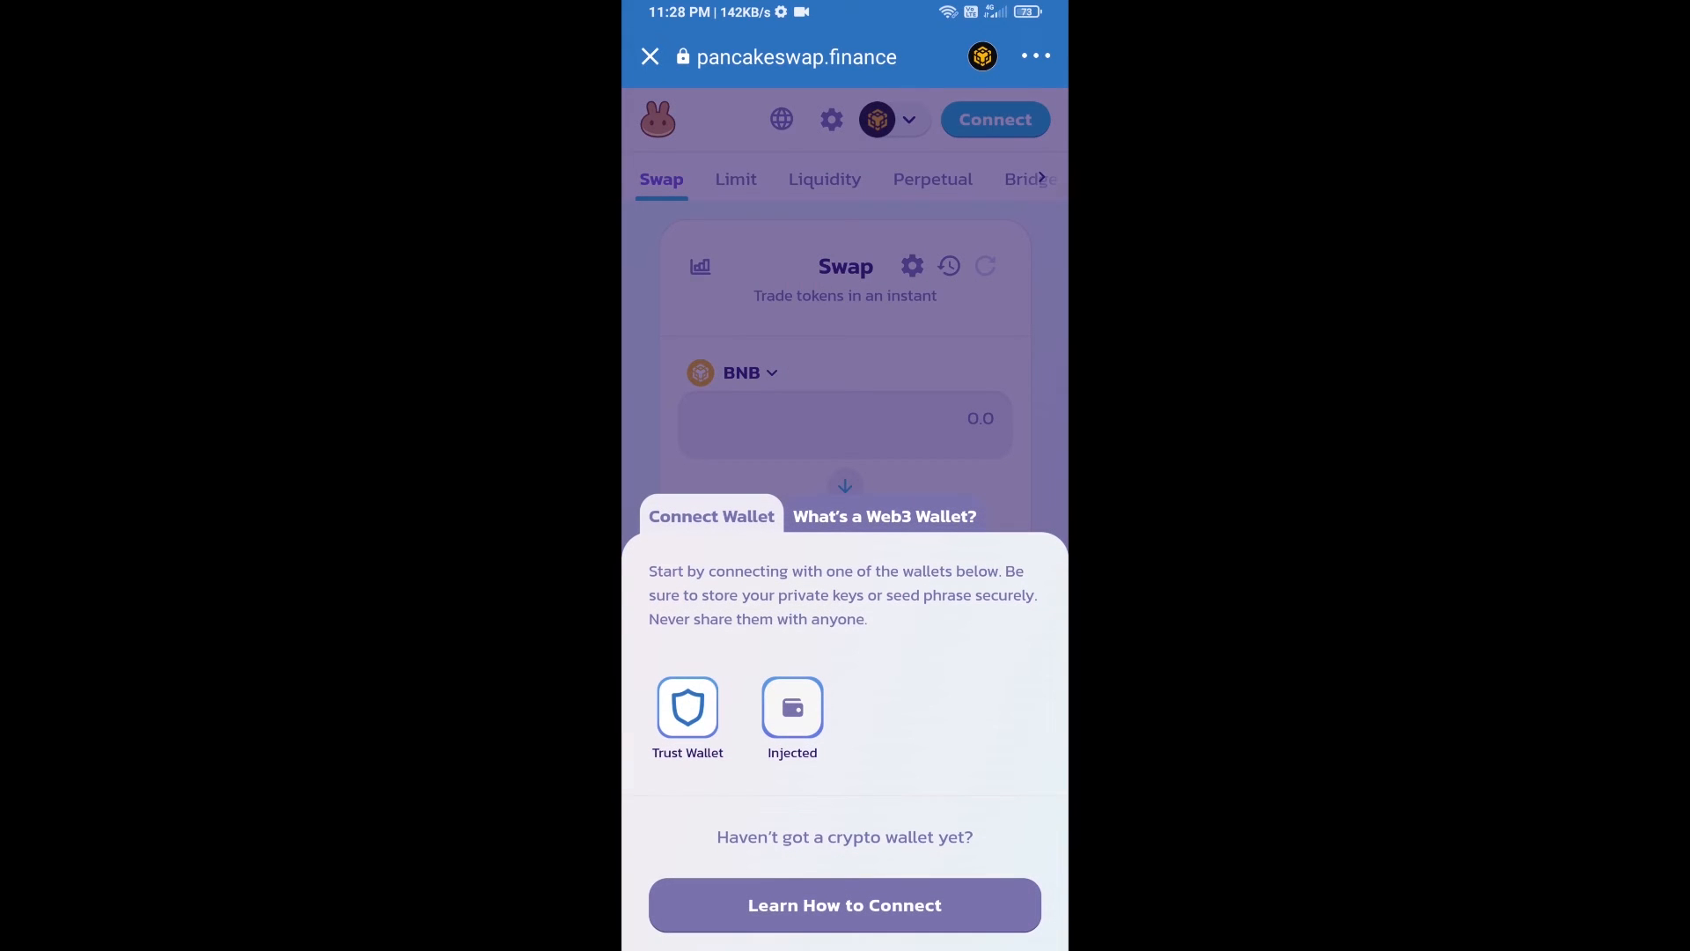
pyautogui.click(688, 710)
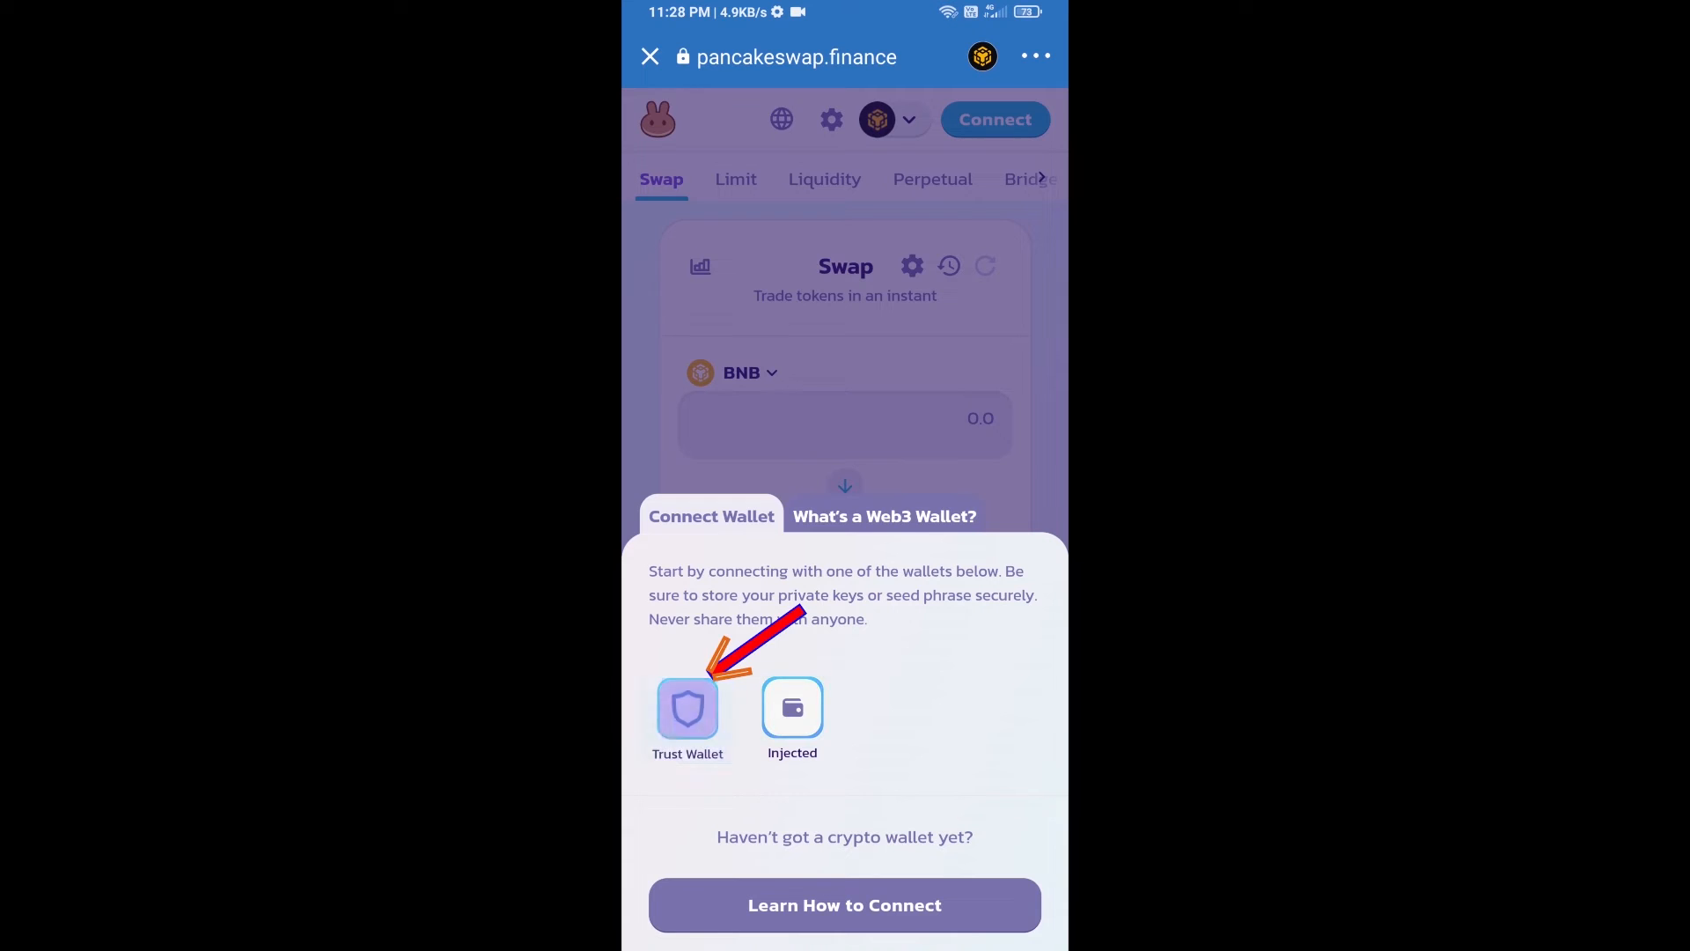
pyautogui.click(687, 710)
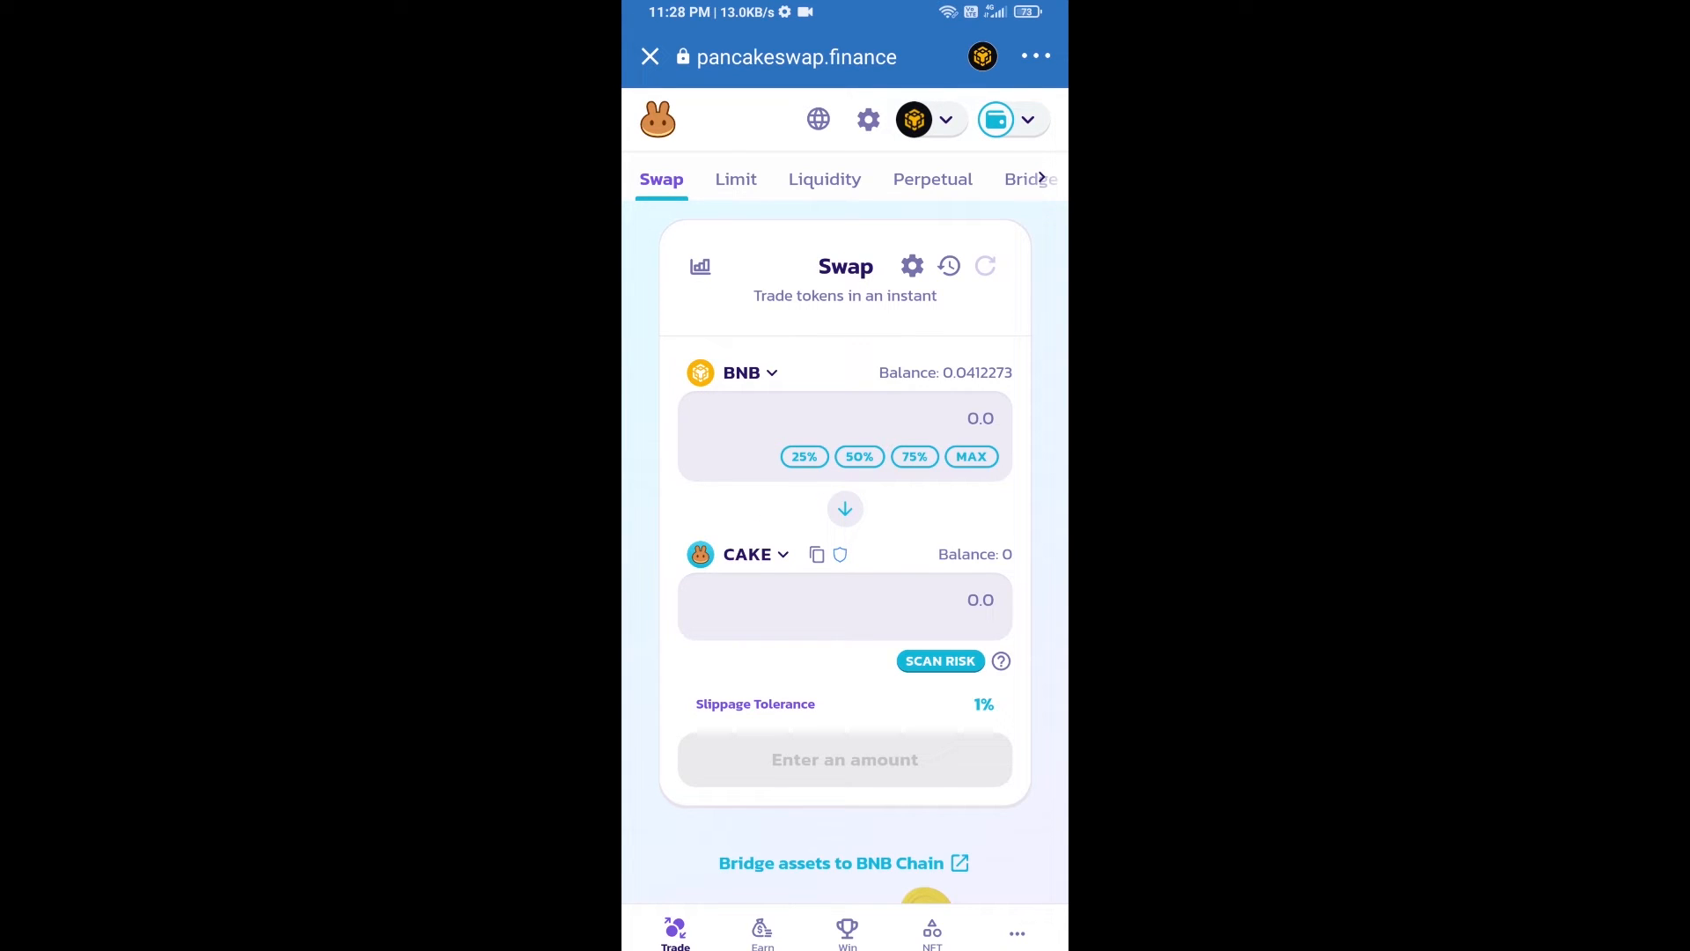
# - Copy DYNA's contract address from CoinMarketCap and bring up the token list
pyautogui.click(748, 553)
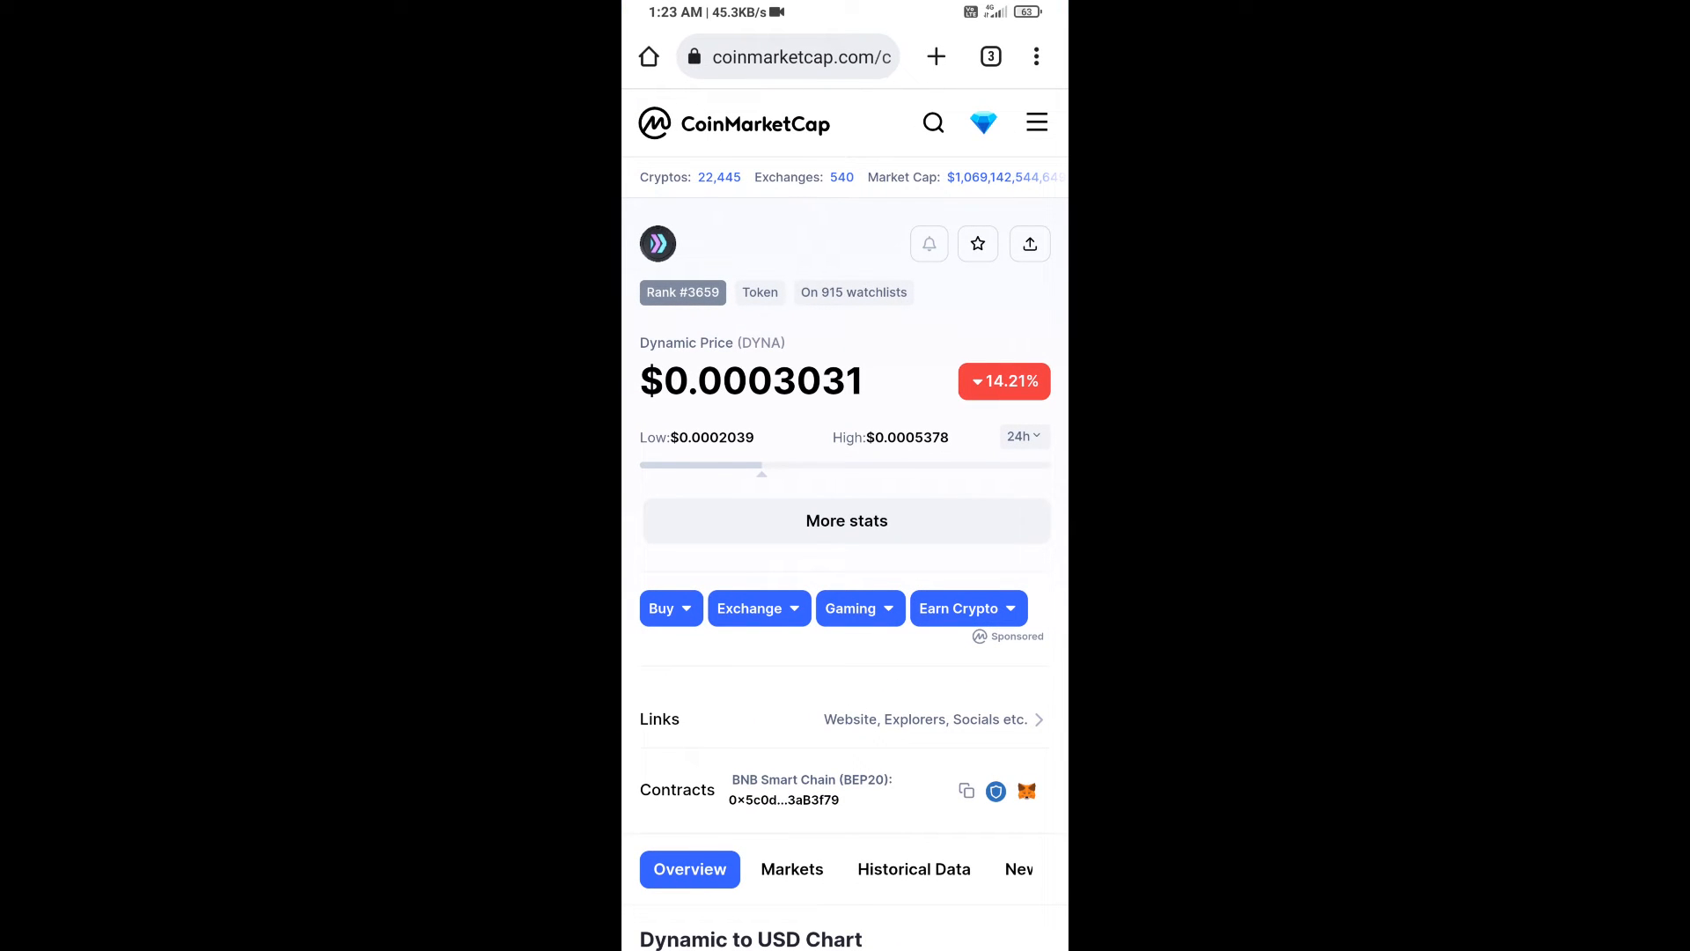
pyautogui.click(966, 790)
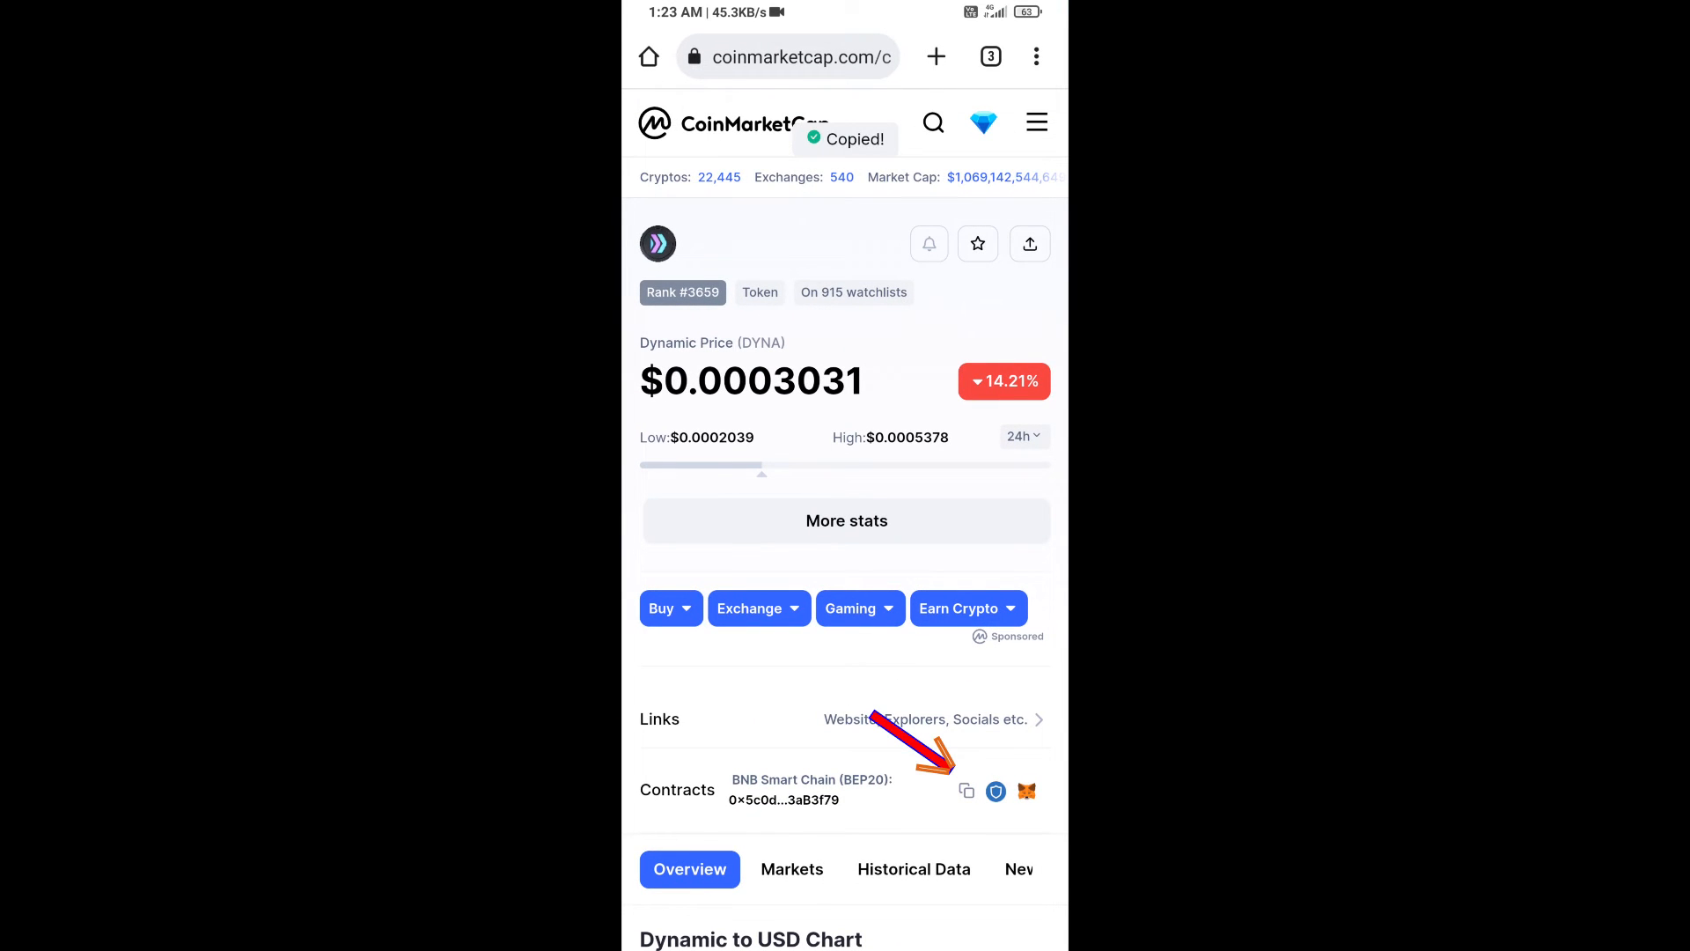
pyautogui.click(994, 791)
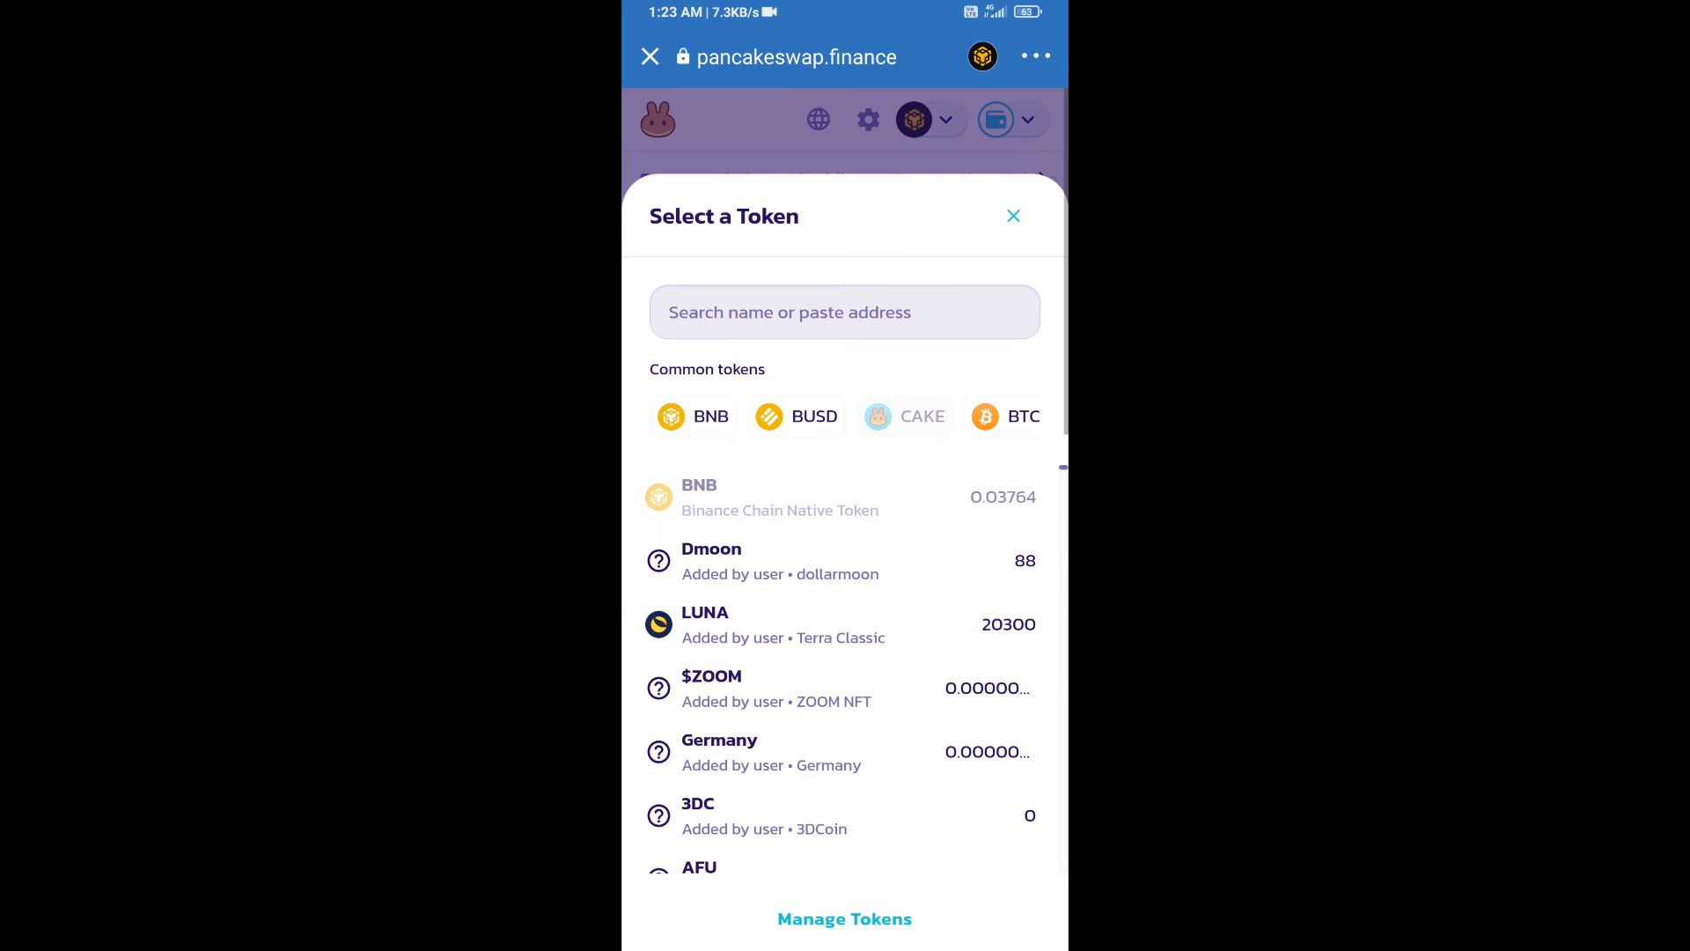
# - Paste DYNA's contract address 0d0111ffc638802c9EfCcF55934D5C63aB3f79 and import Dynamic, accepting the risk warning
pyautogui.write('0d0111ffc638802c9EfCcF55934D5C63aB3f79')
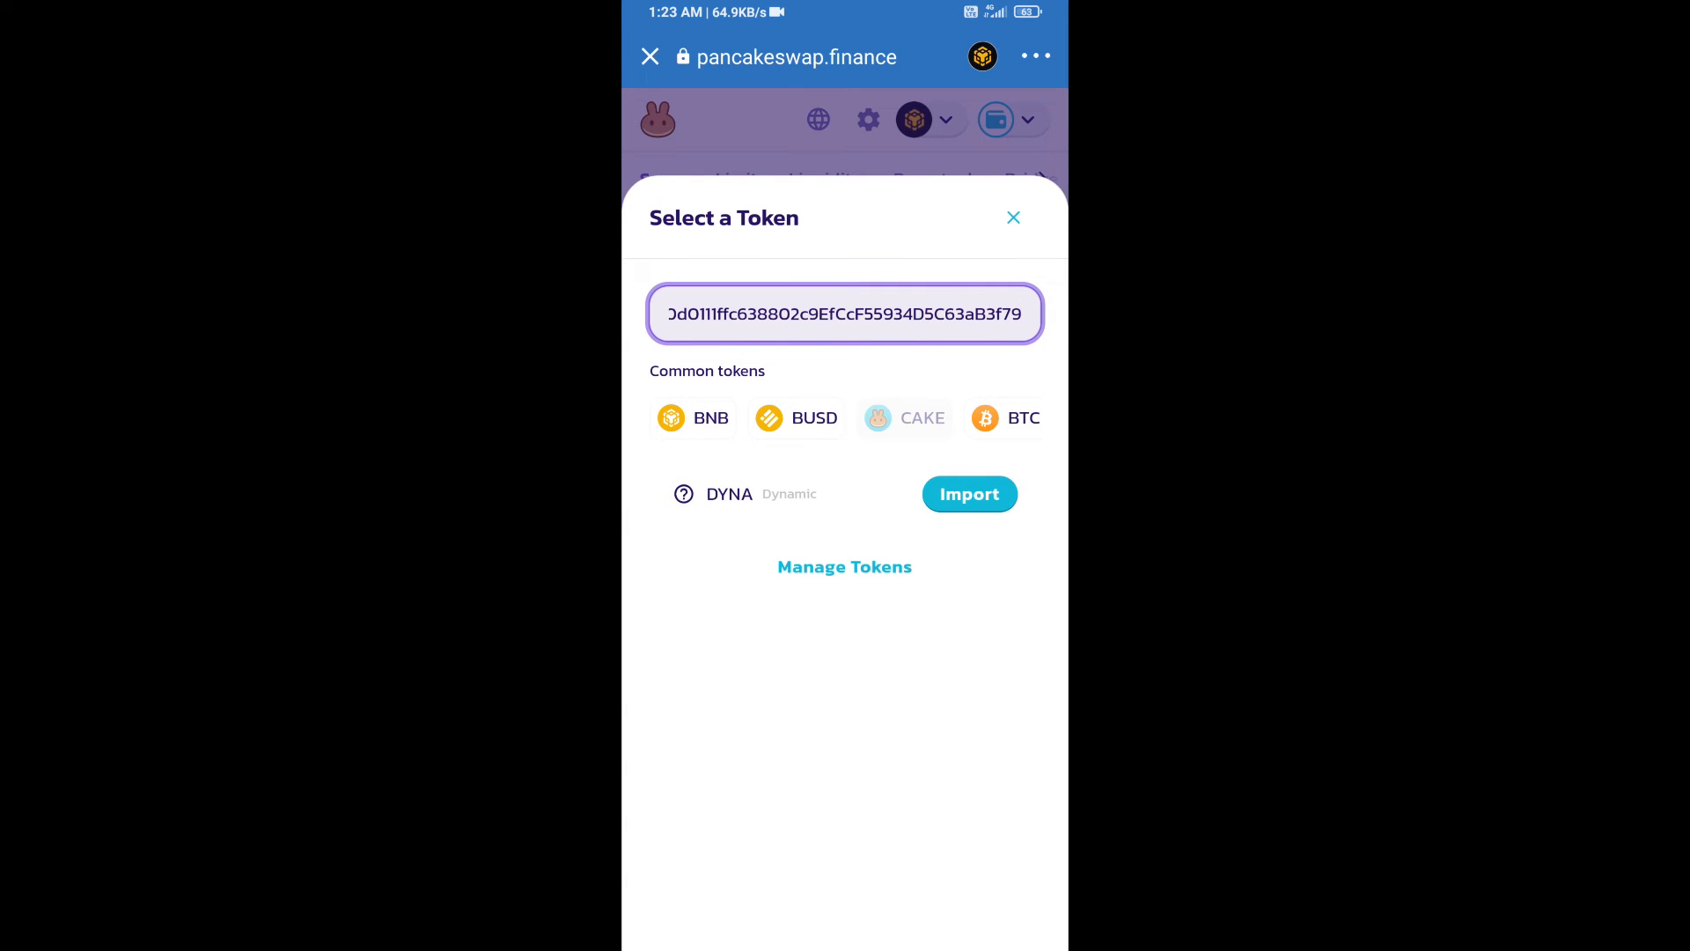
pyautogui.click(966, 494)
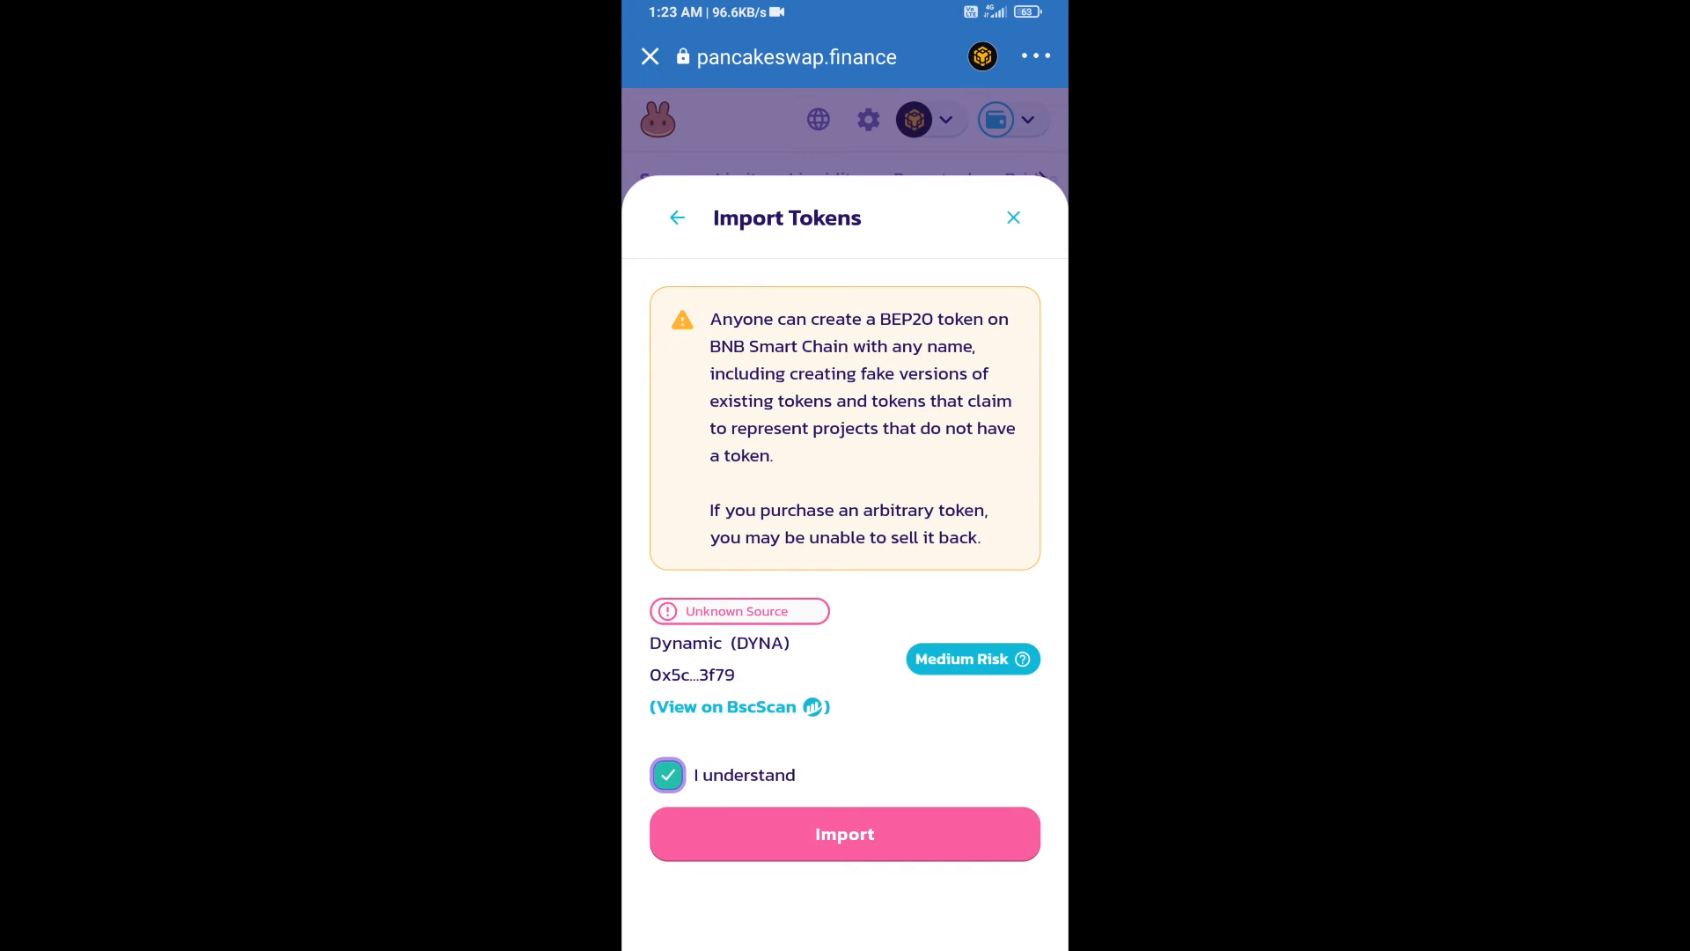
pyautogui.click(844, 833)
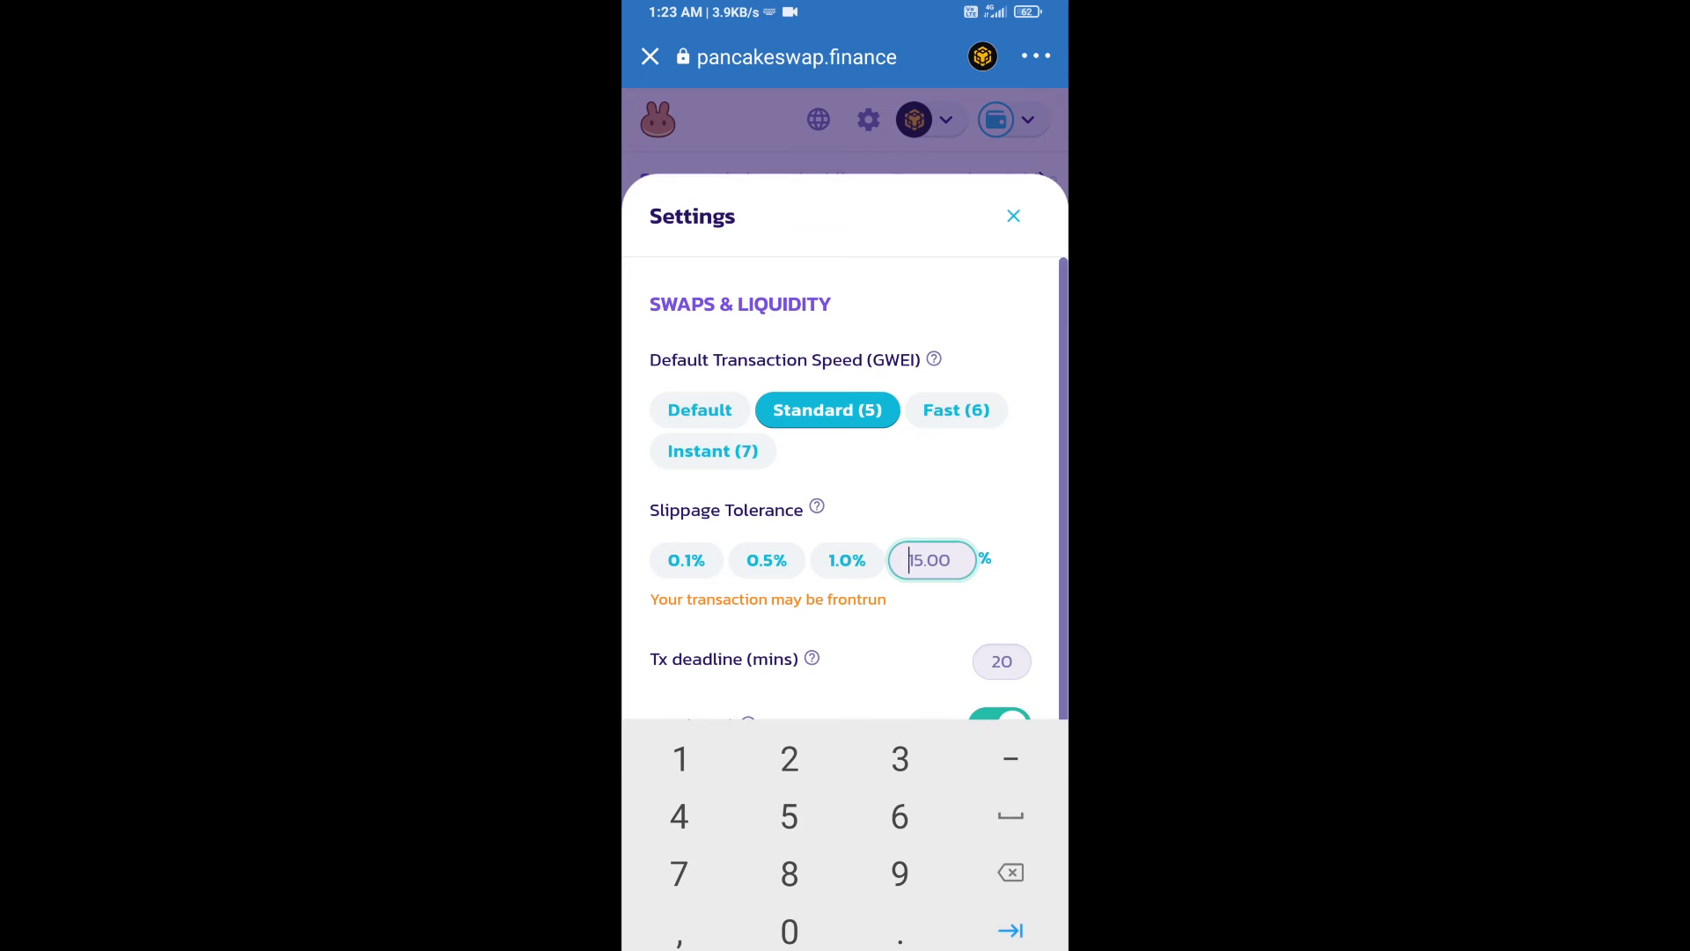
# - Enter a custom 7% slippage tolerance and close Settings
pyautogui.write('7')
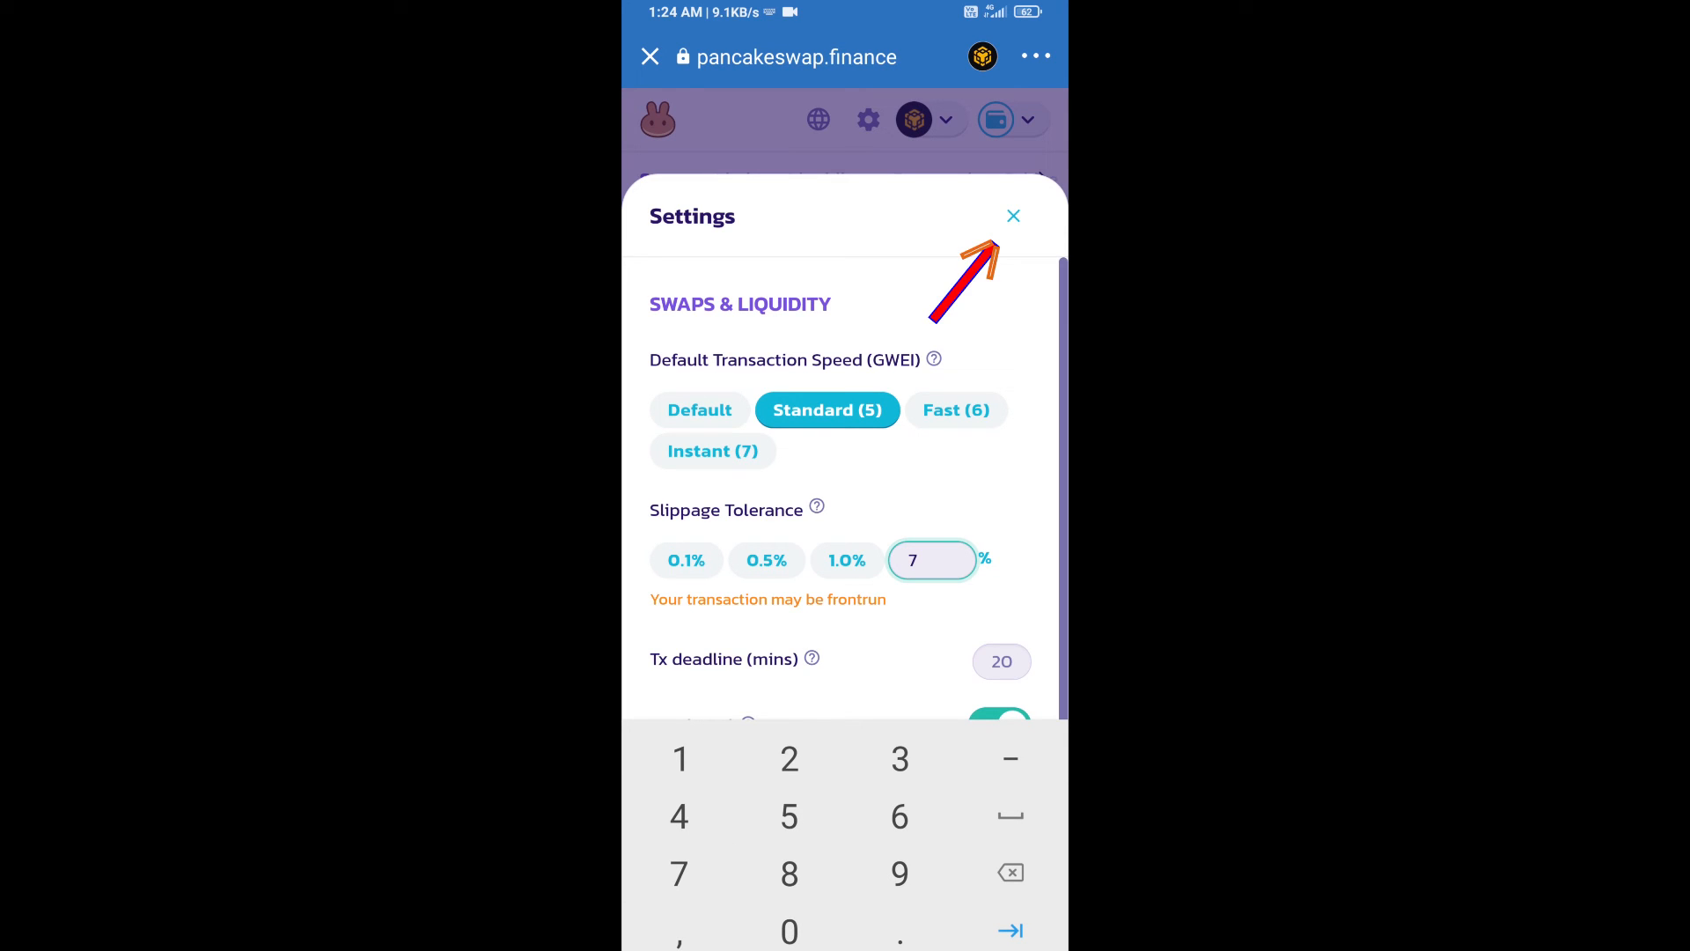
pyautogui.click(1011, 216)
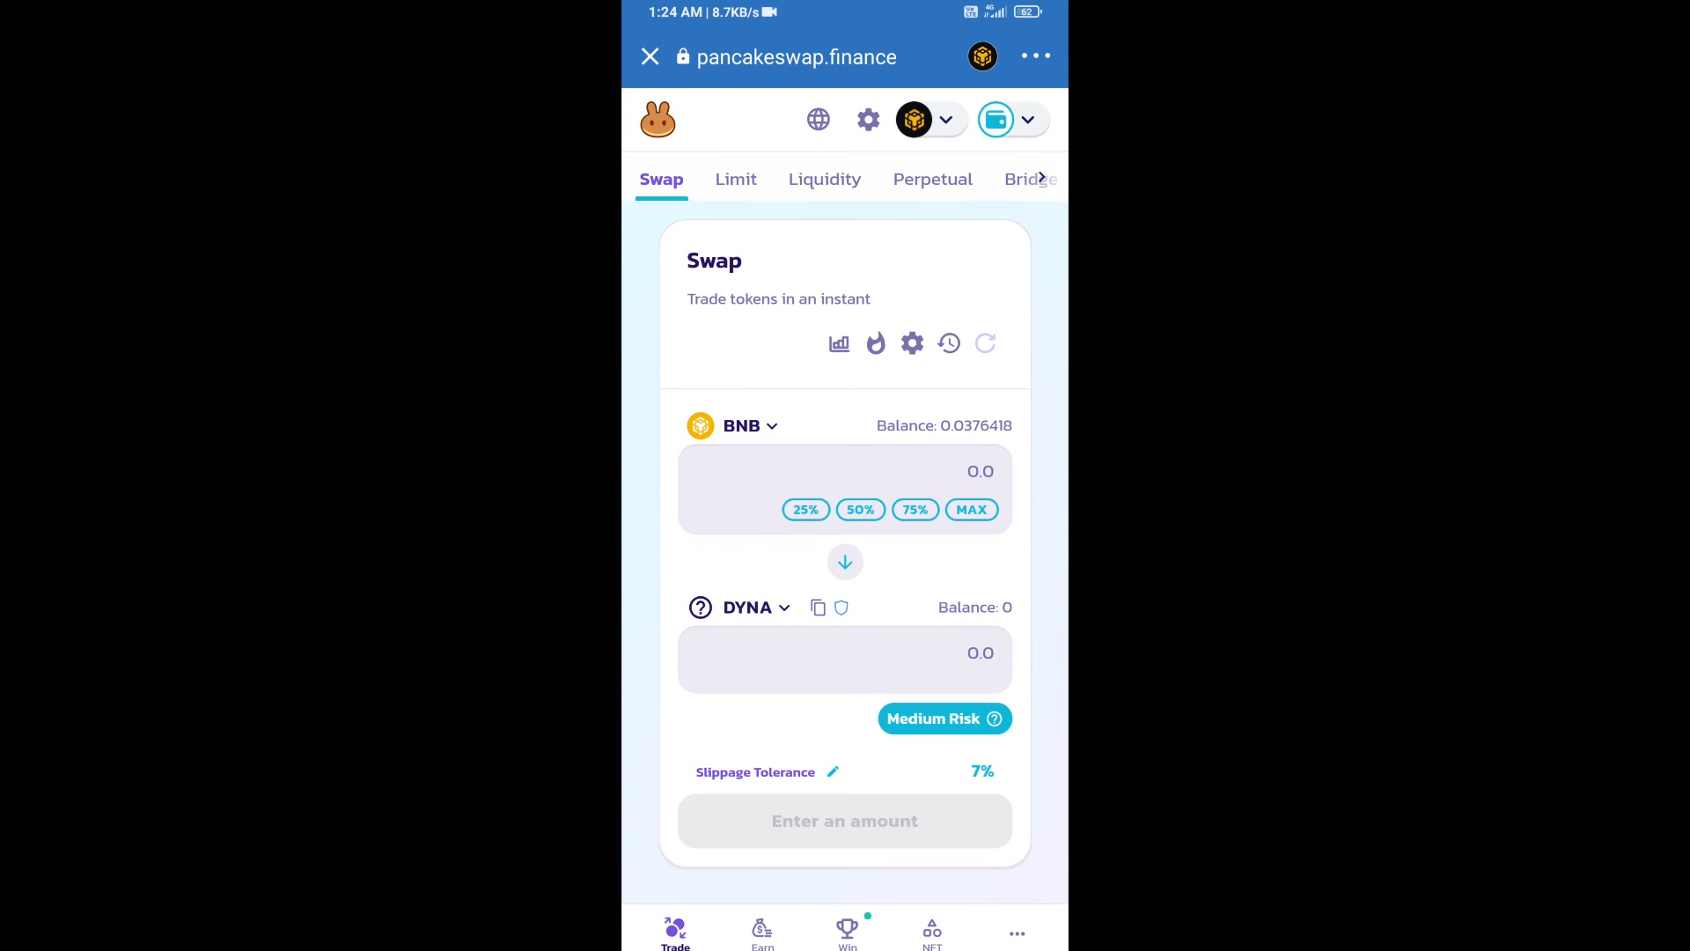
# - Enter the amount, review, and confirm the BNB-for-100-DYNA swap
pyautogui.write('10')
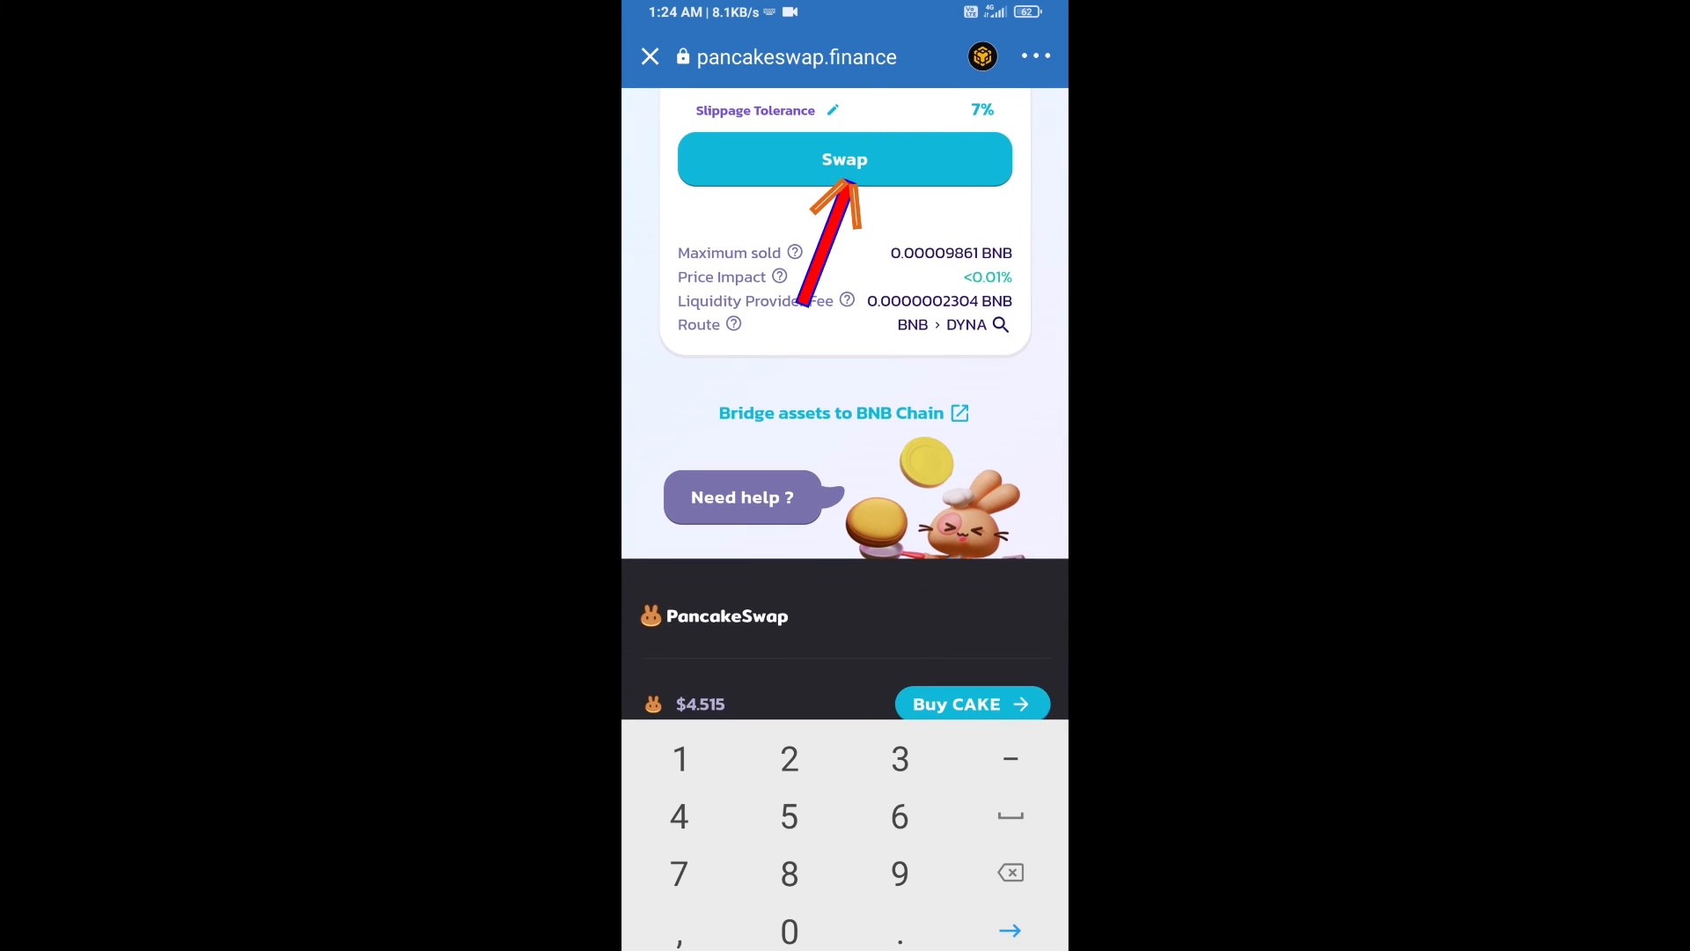
pyautogui.click(844, 158)
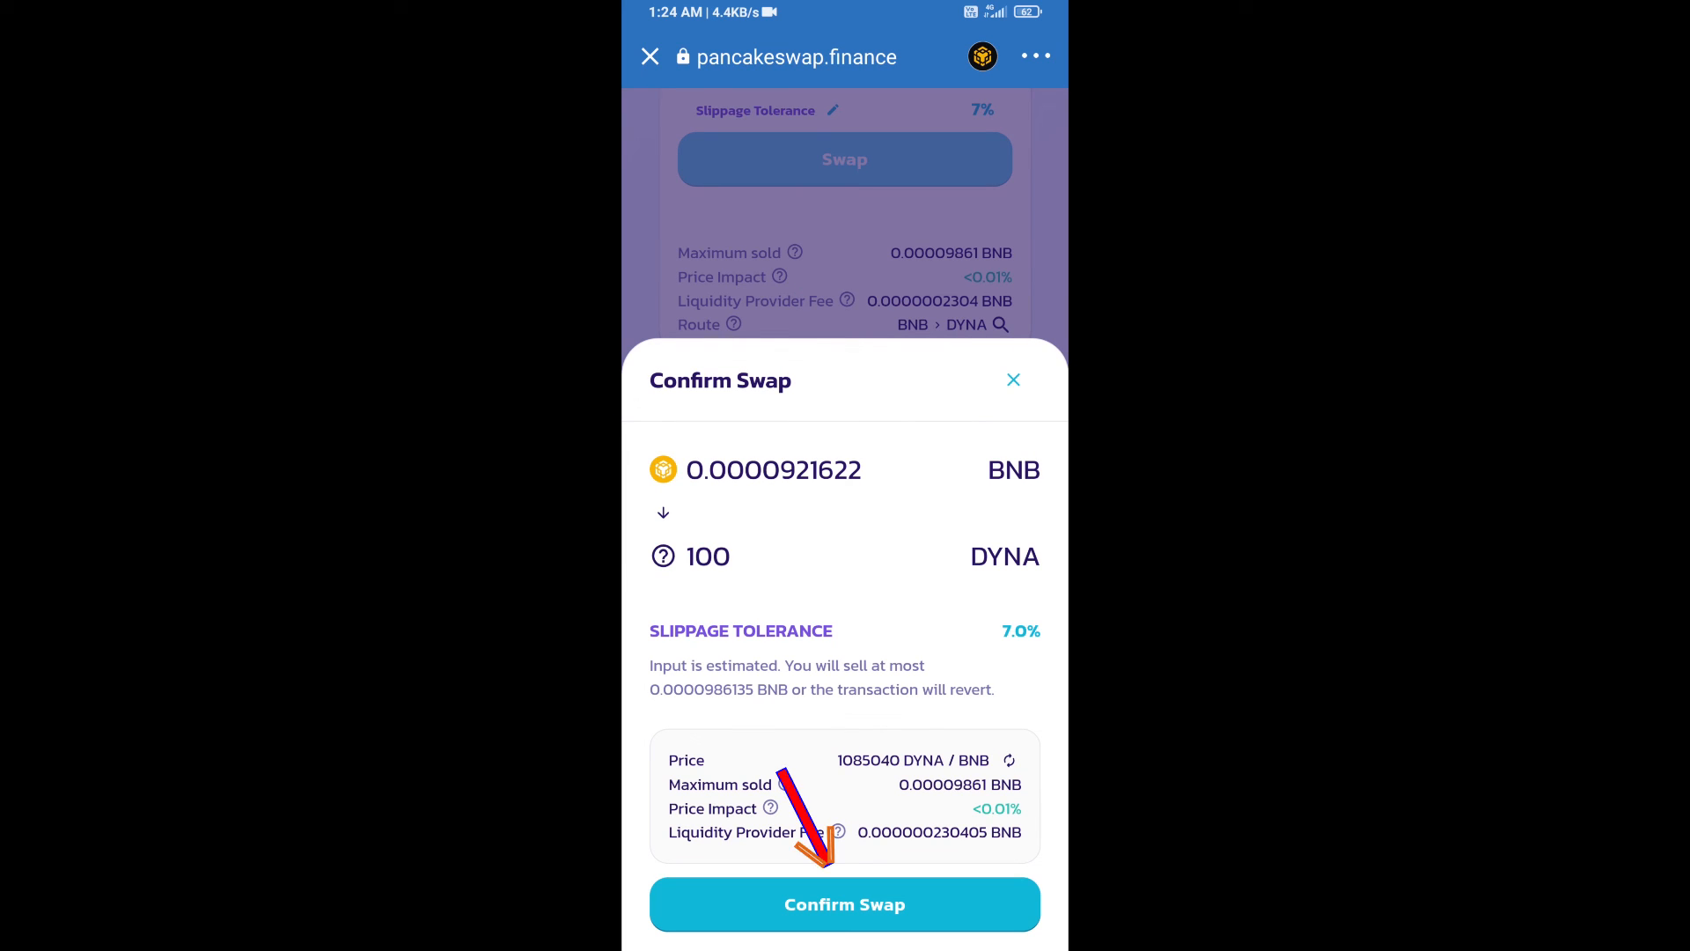
pyautogui.click(844, 904)
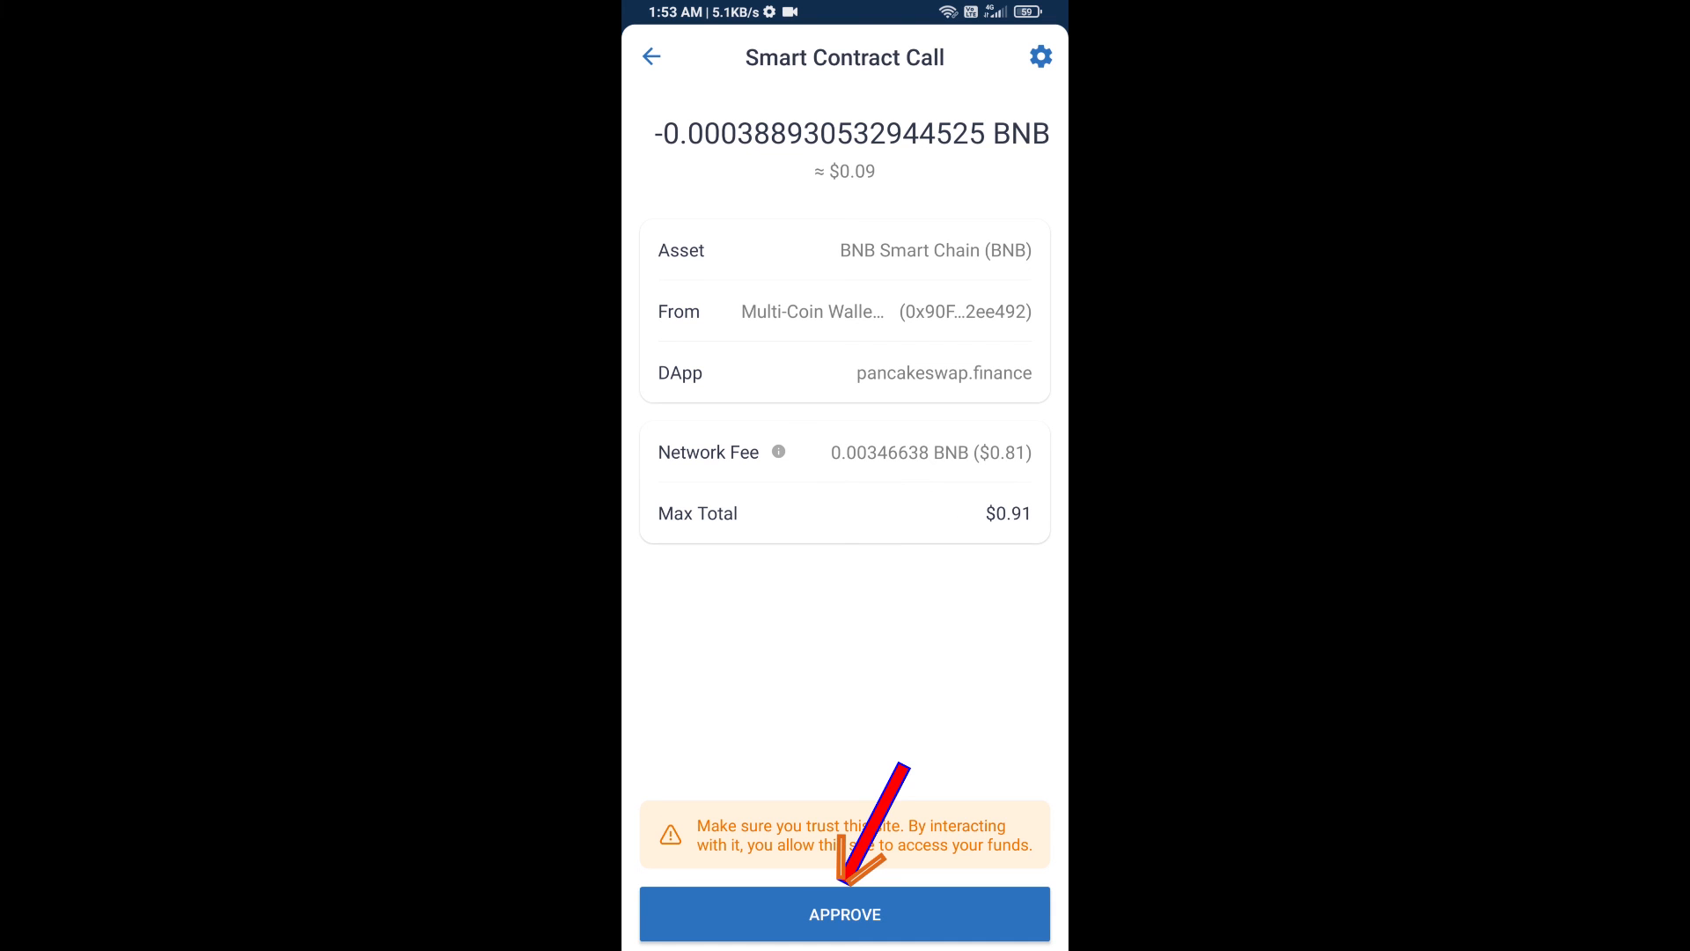
# - Approve the swap, add Dynamic (DYNA) to the wallet, and find it in Tokens
pyautogui.click(844, 913)
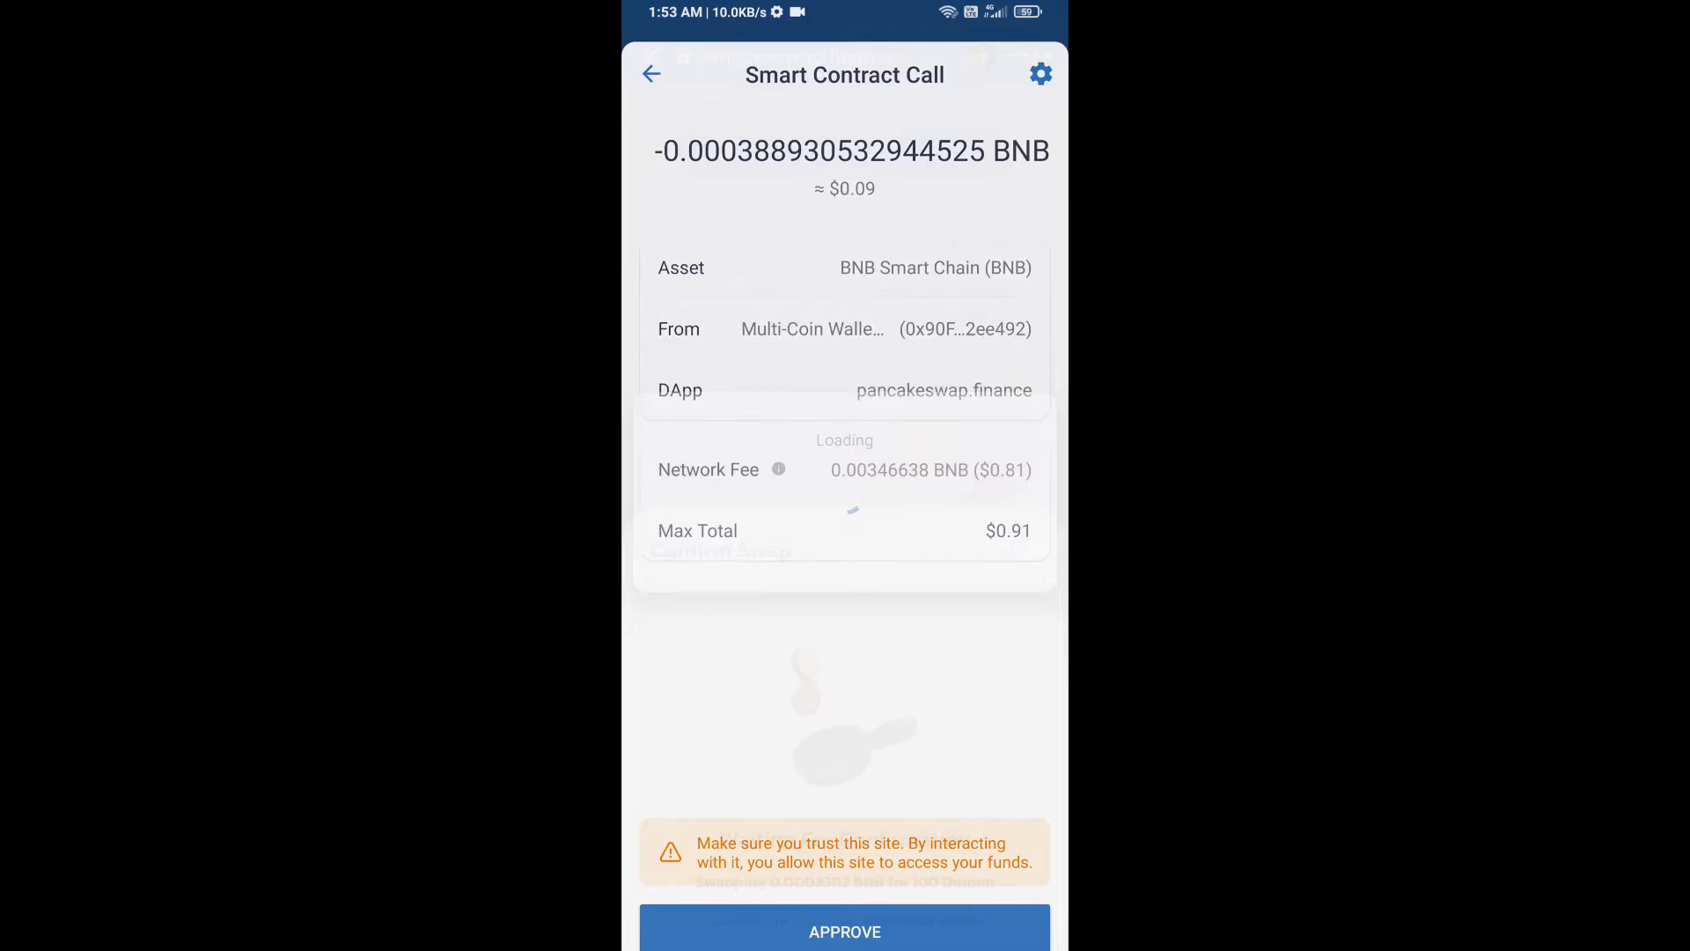
pyautogui.click(844, 931)
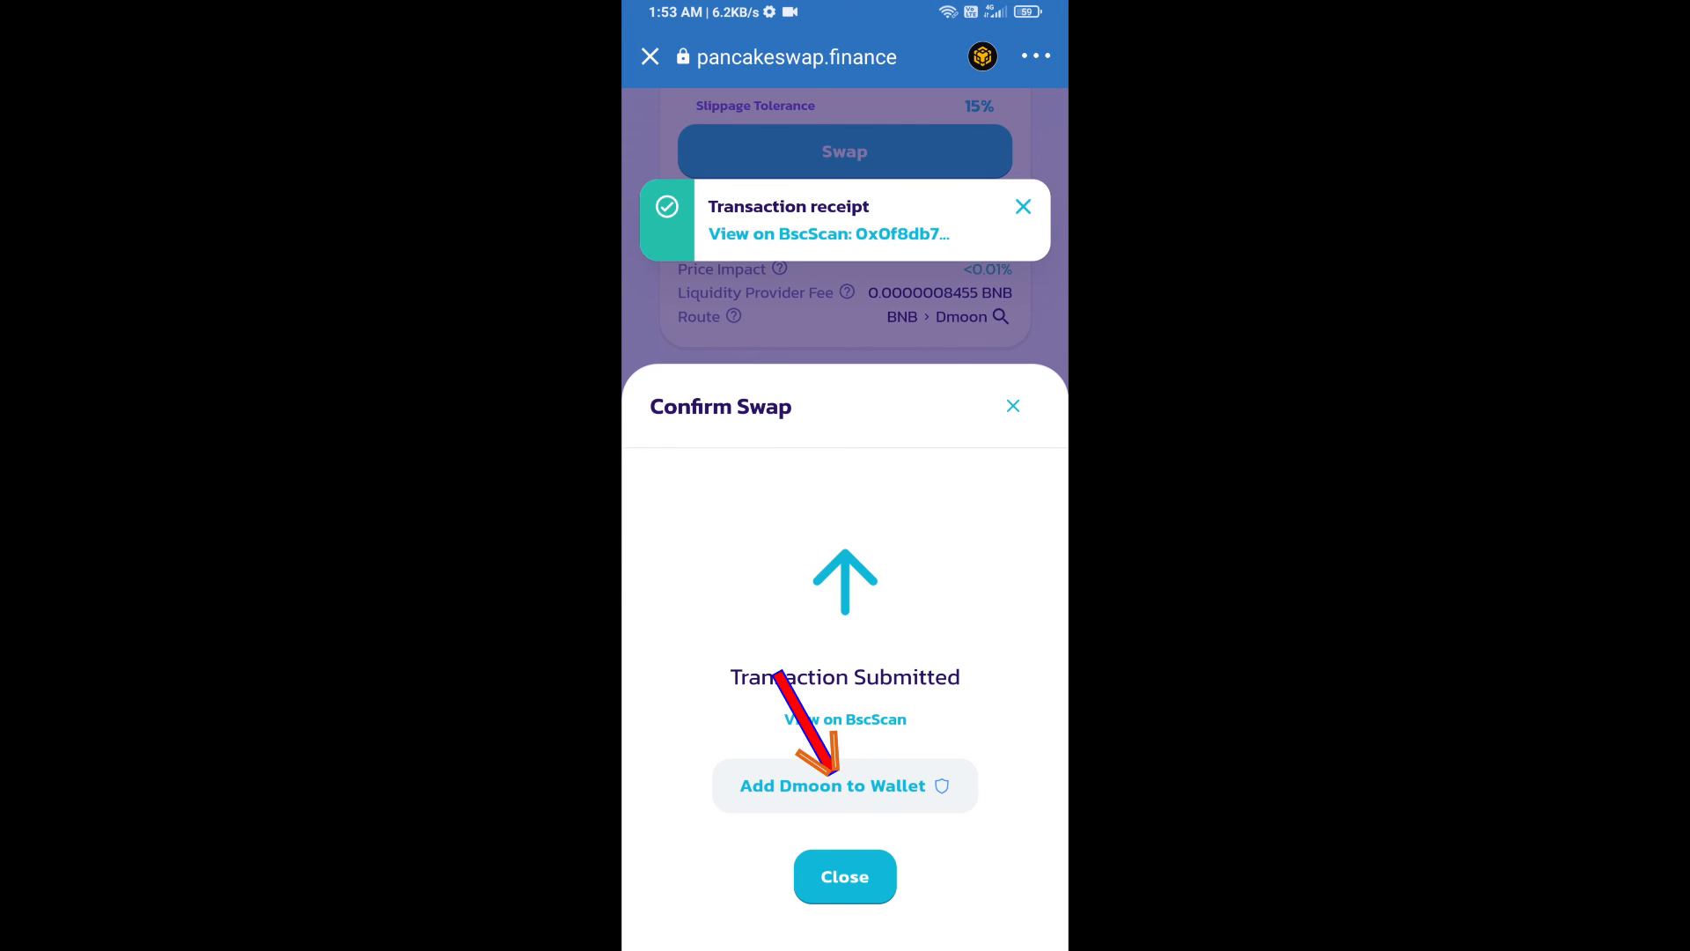
pyautogui.click(844, 785)
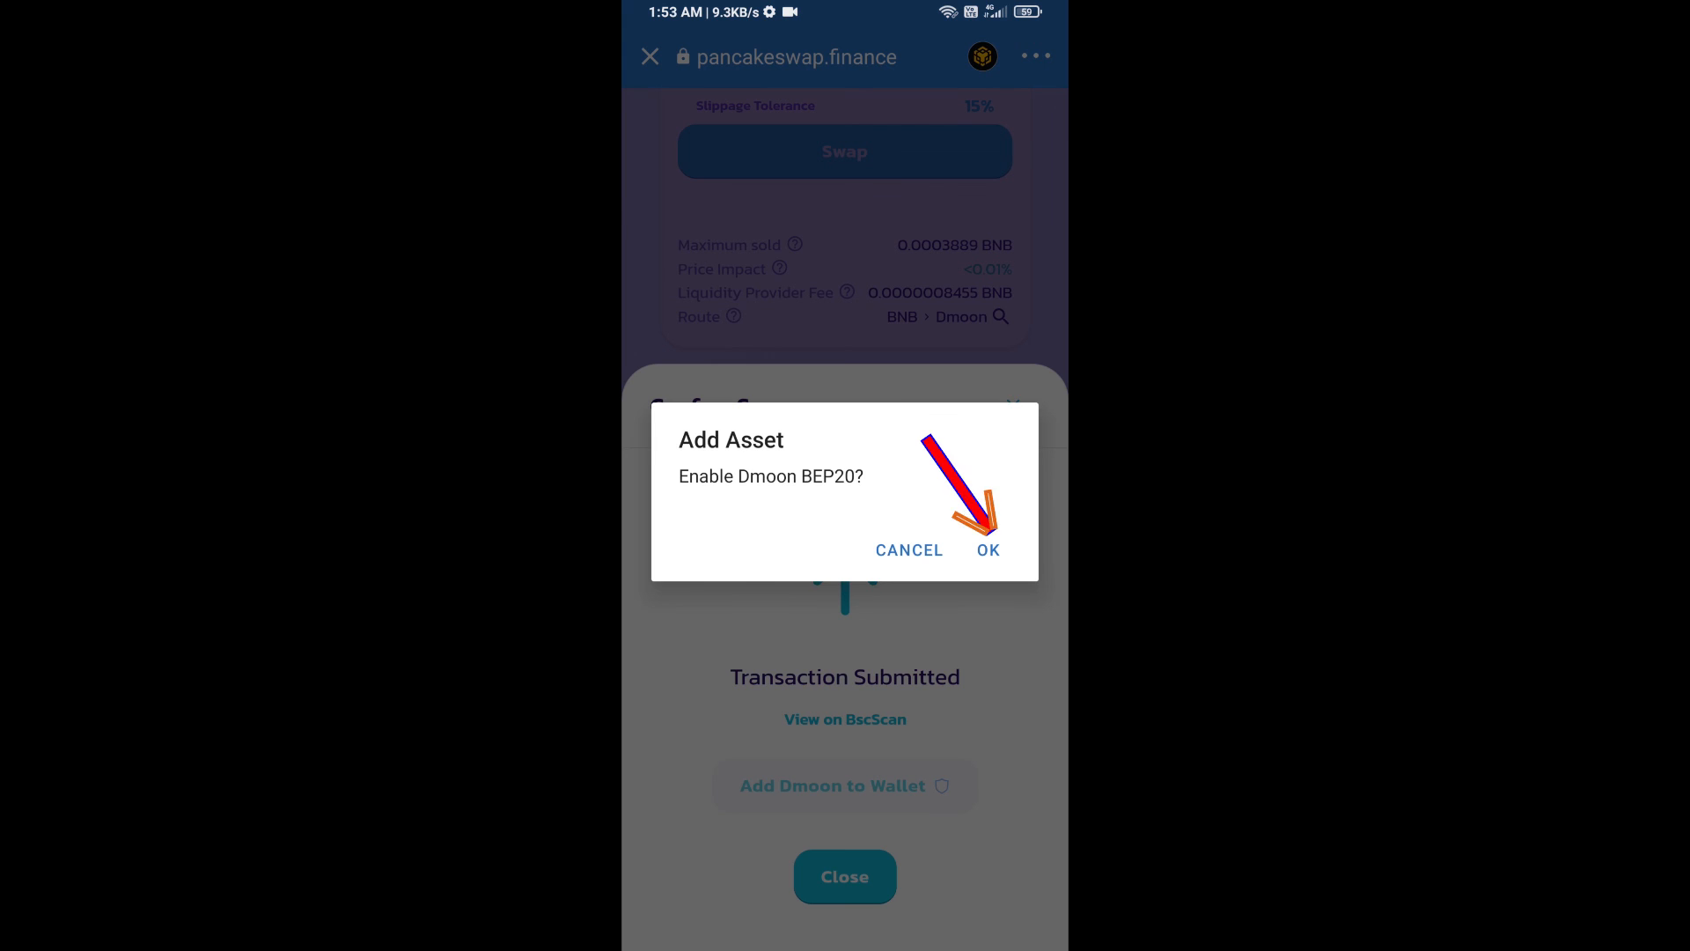
pyautogui.click(986, 551)
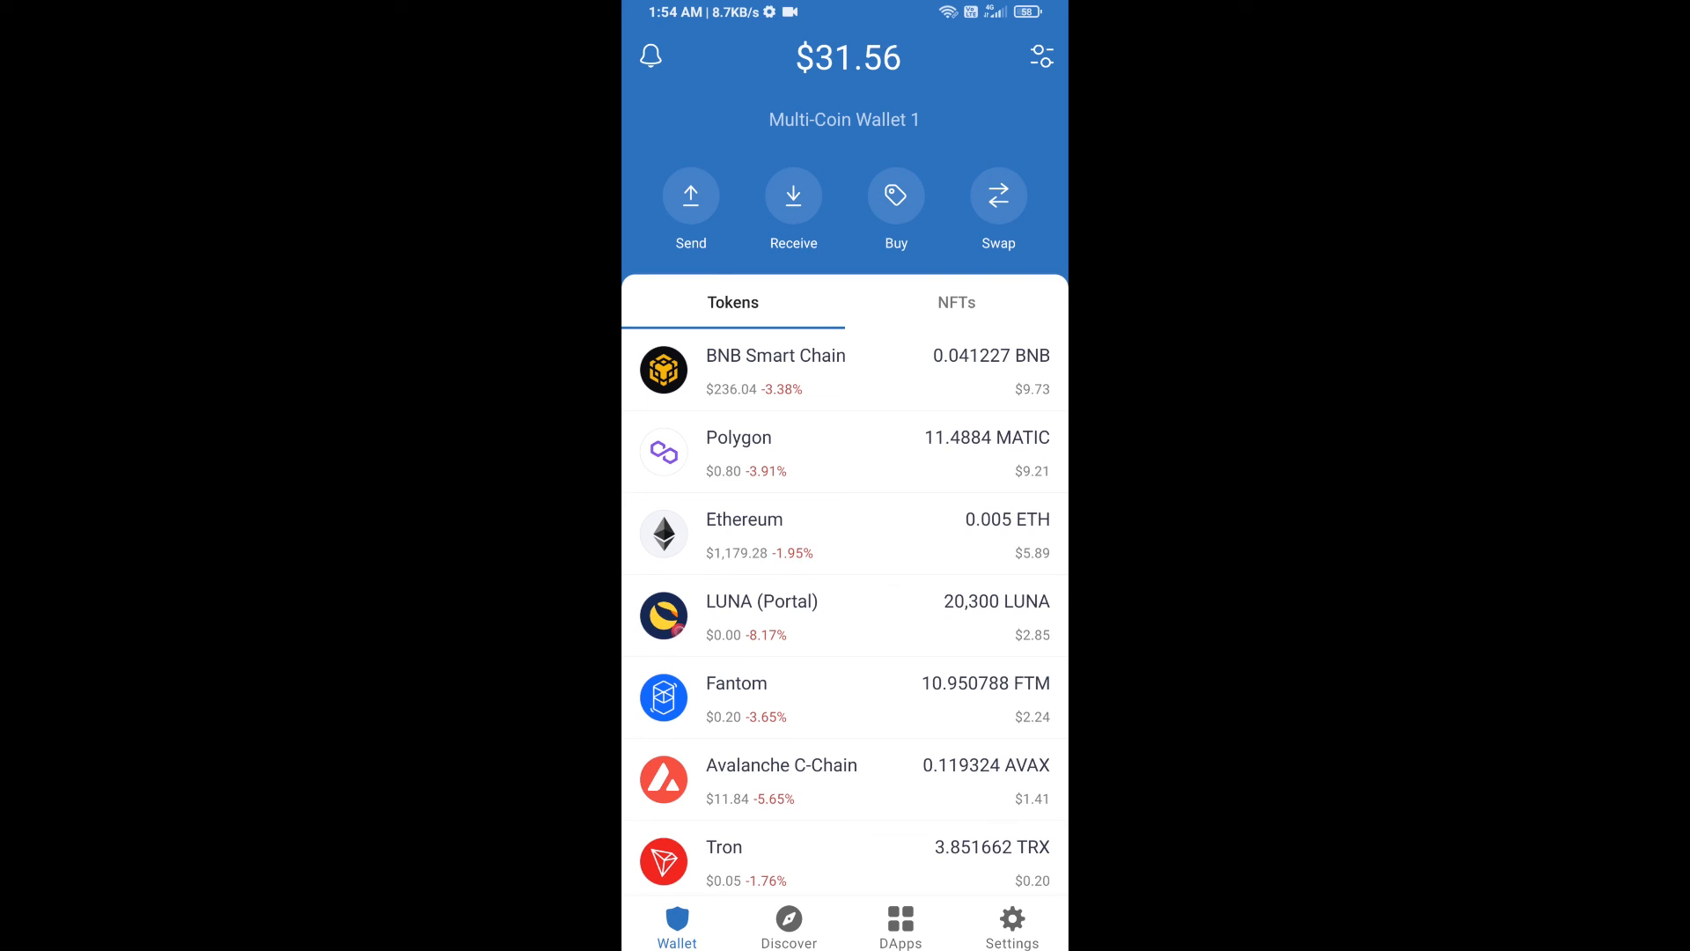
pyautogui.scroll(-3)
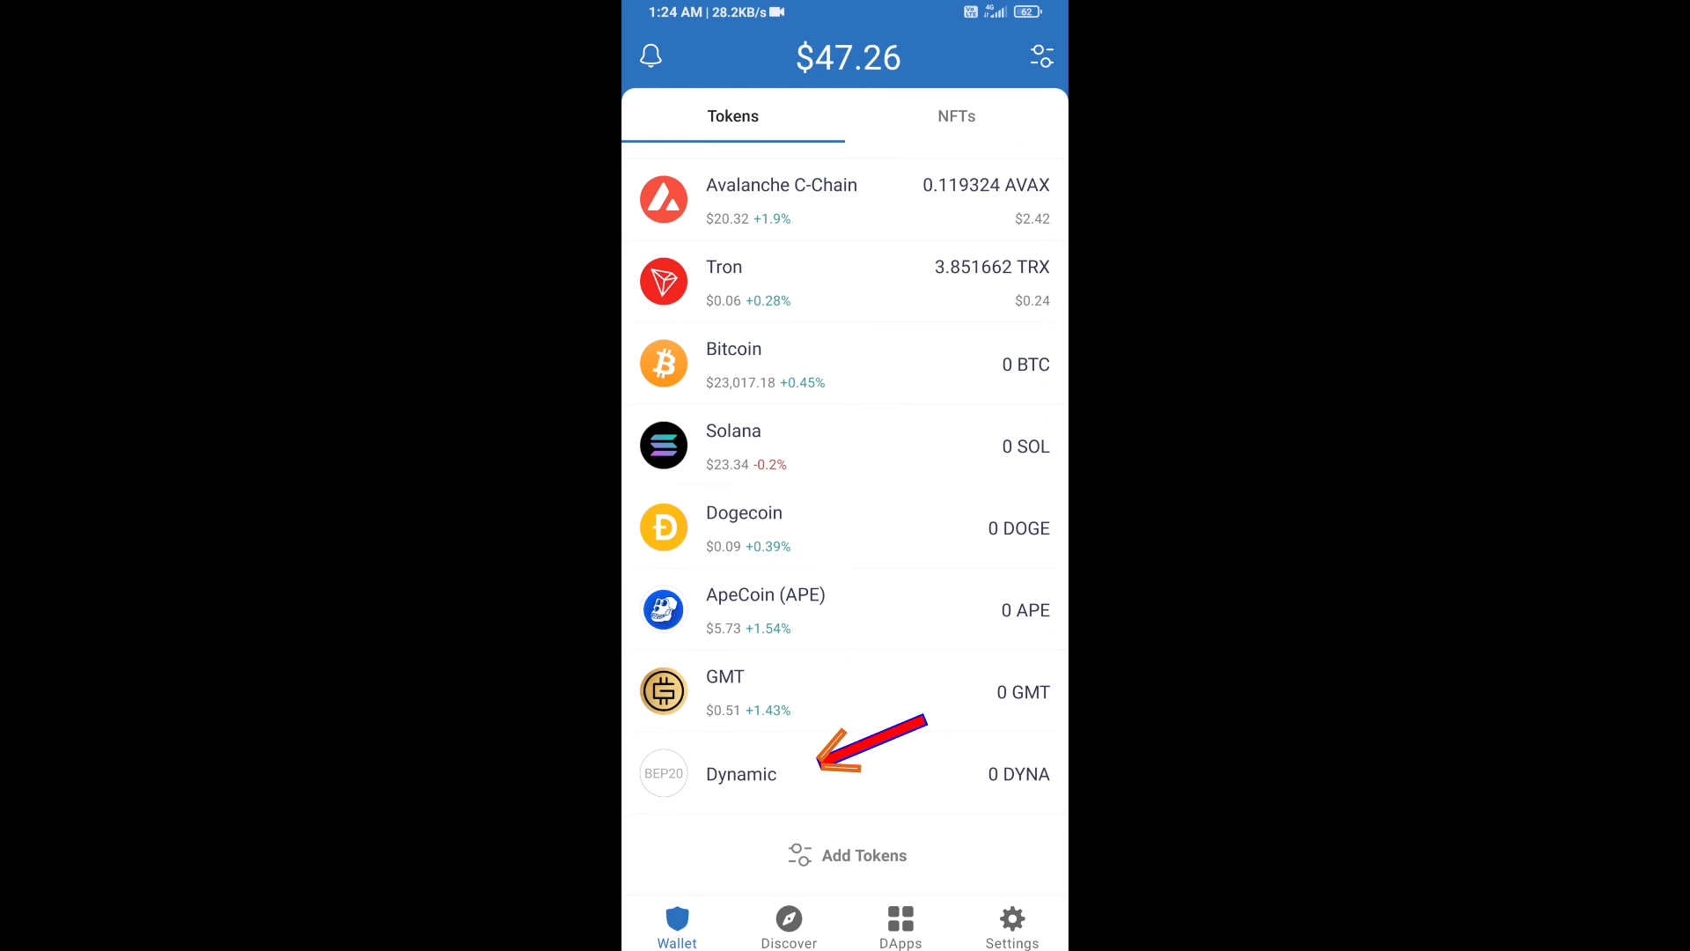